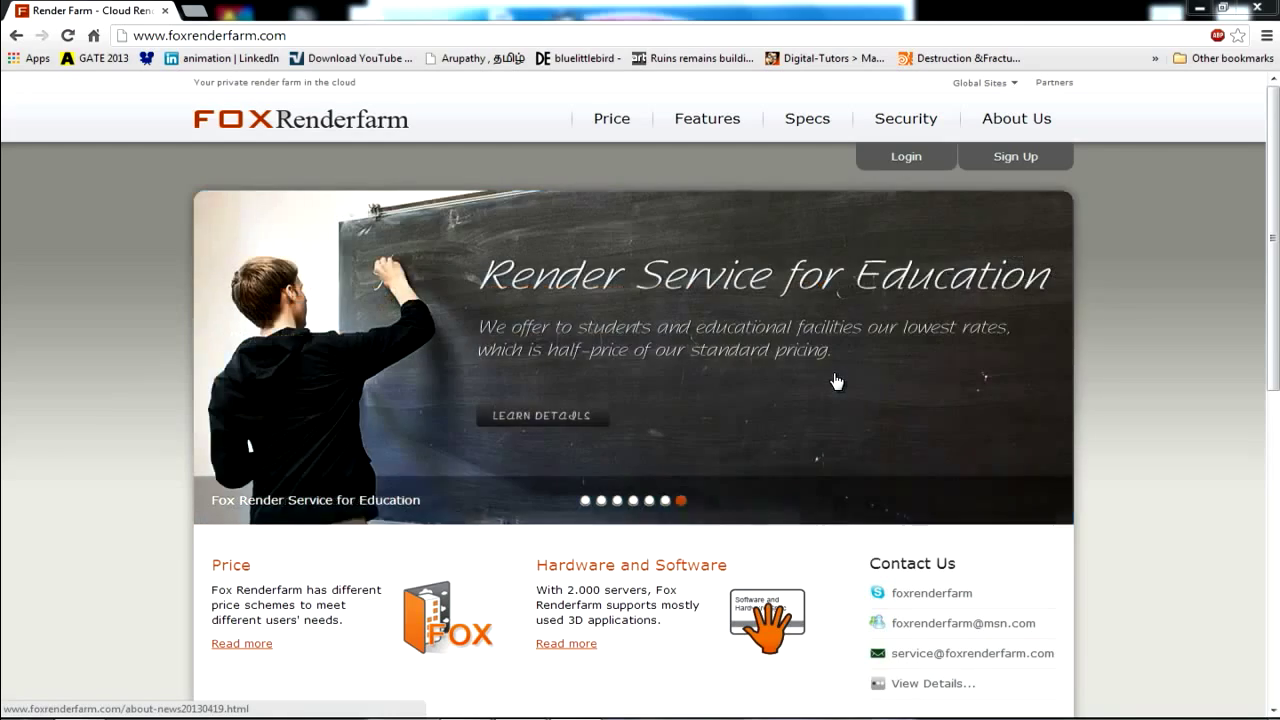
Scroll to the website footer and go to Client Download under Features.
scroll("down", 3)
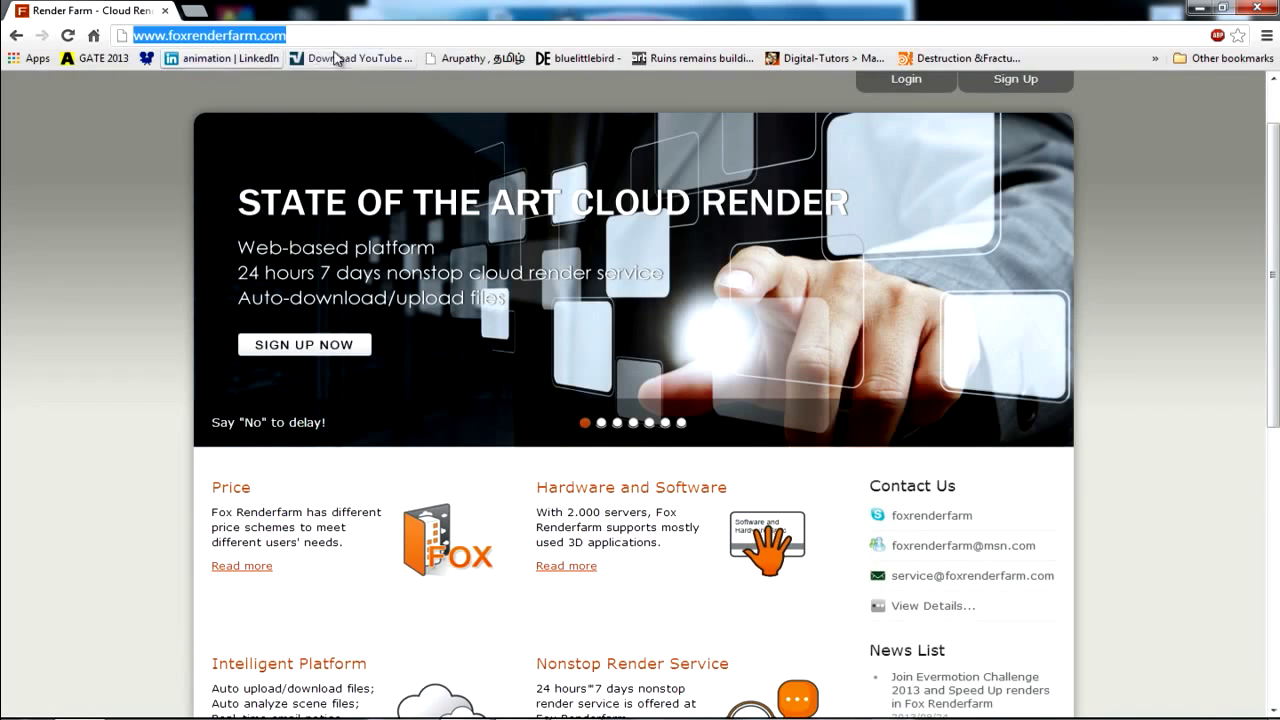
scroll("down", 3)
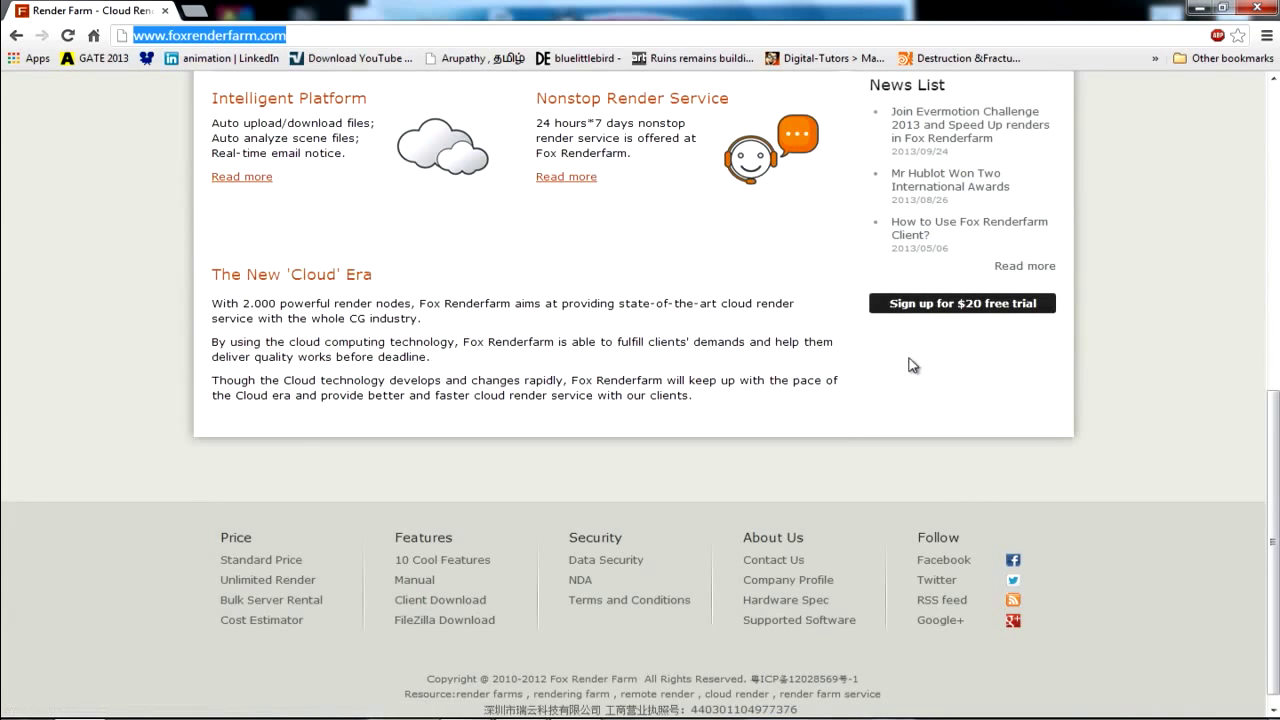
mouse_move(1064, 373)
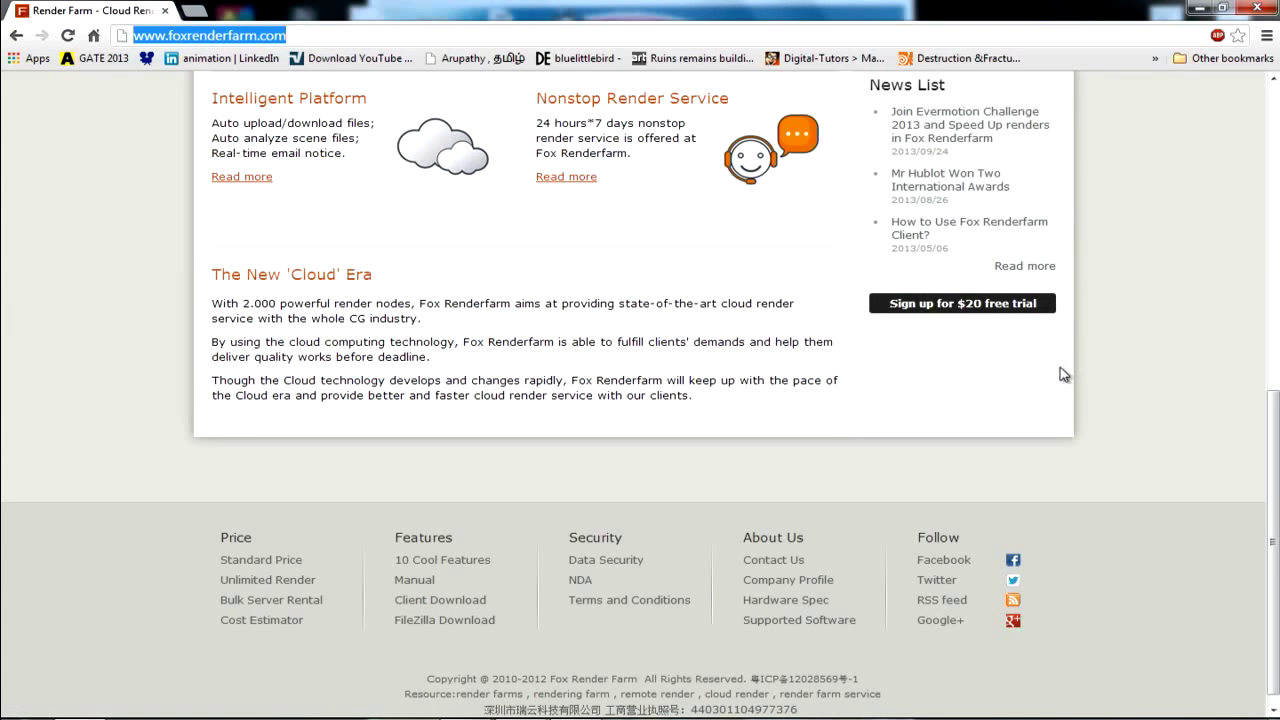
mouse_move(980, 370)
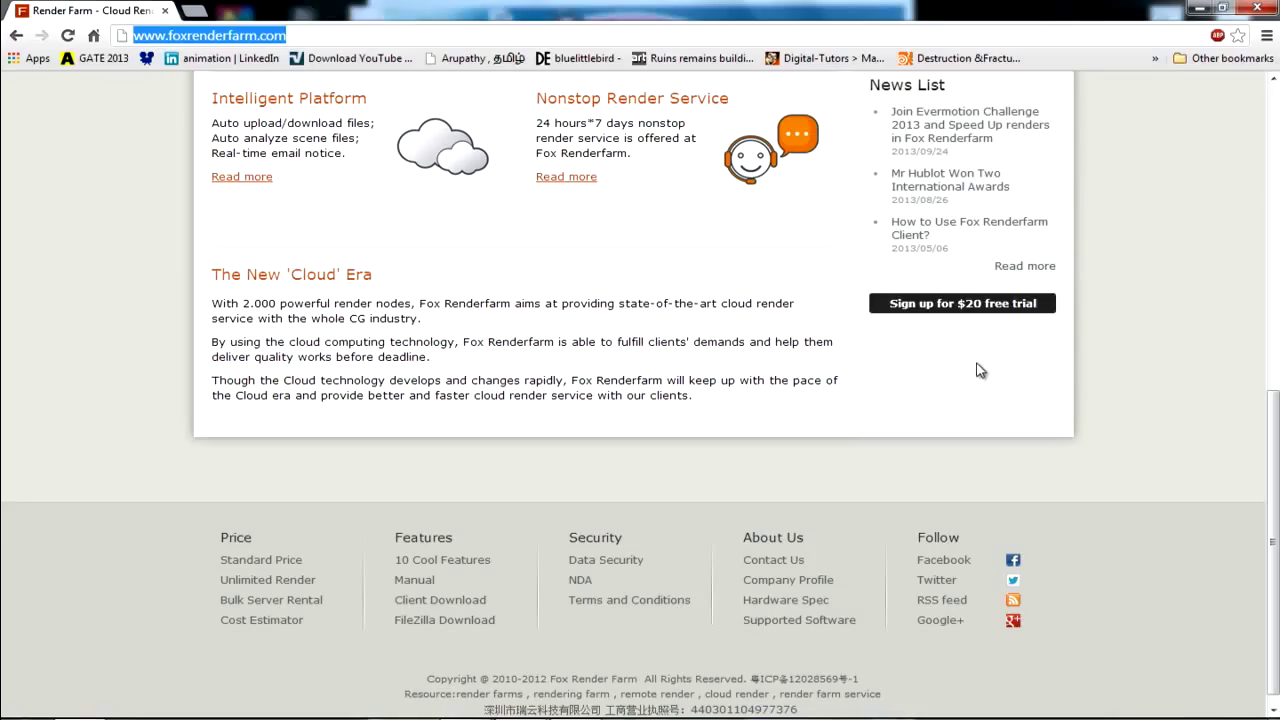
mouse_move(946, 362)
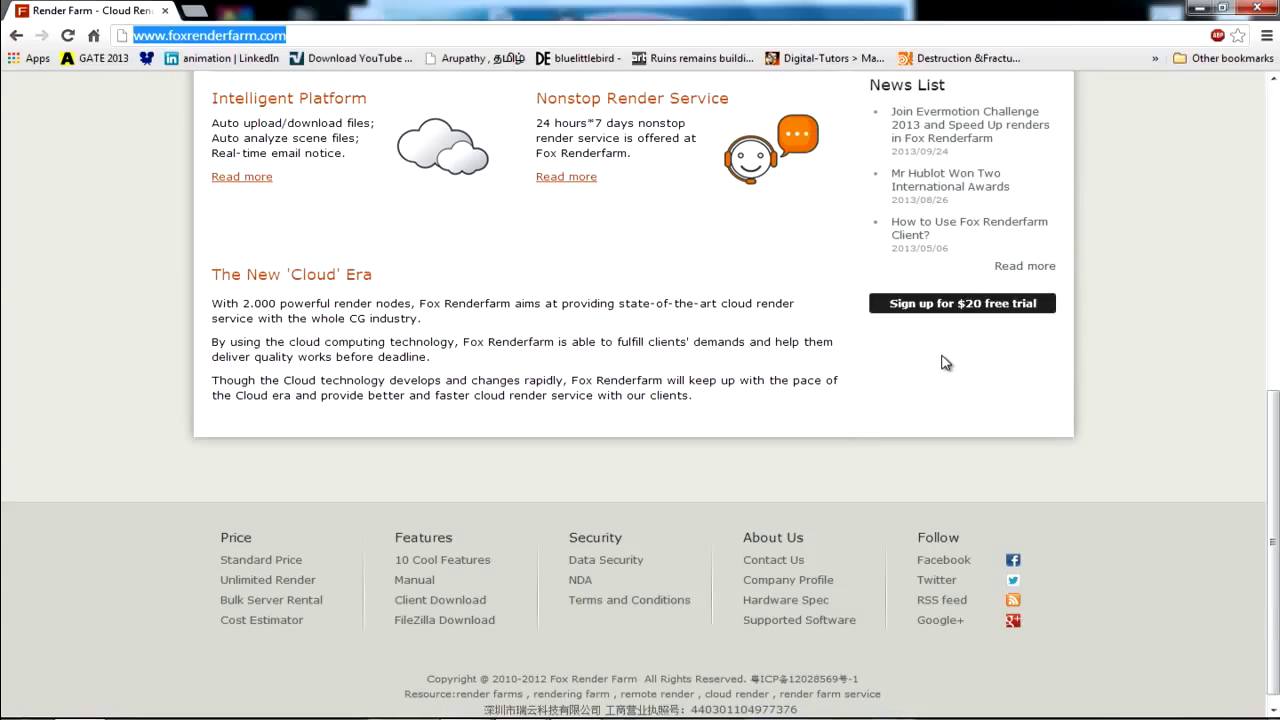
mouse_move(930, 340)
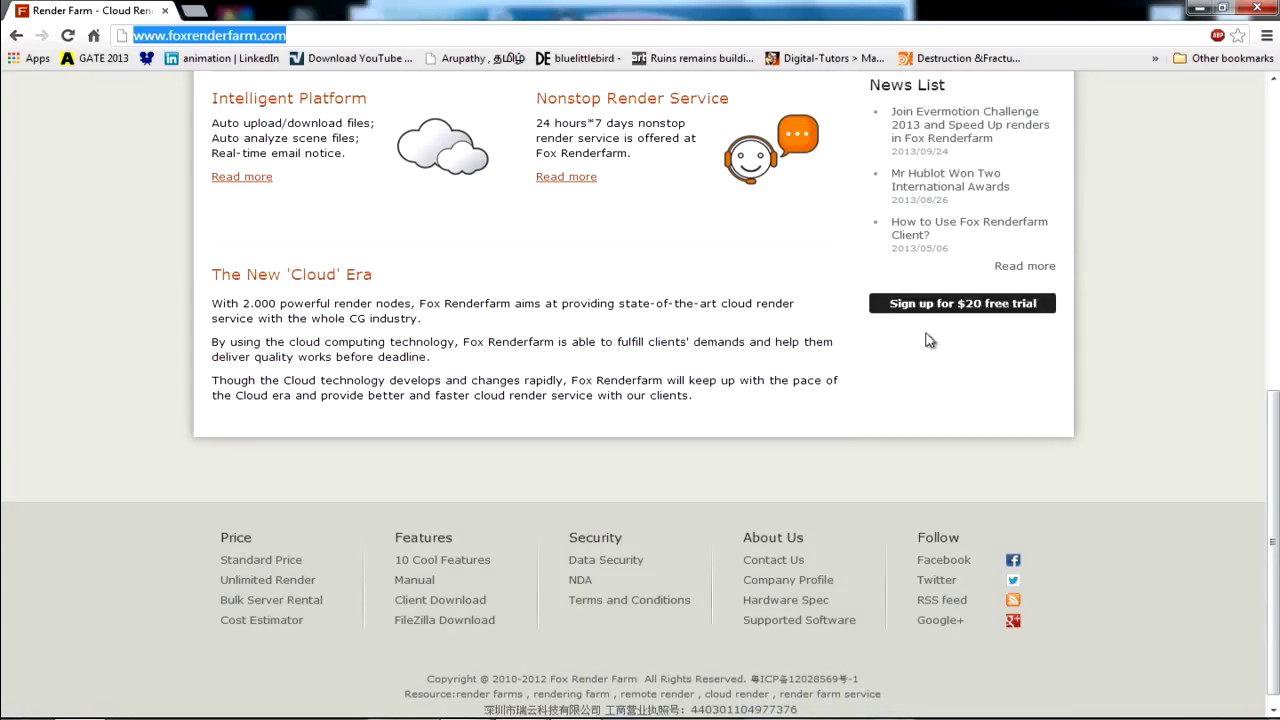
mouse_move(948, 315)
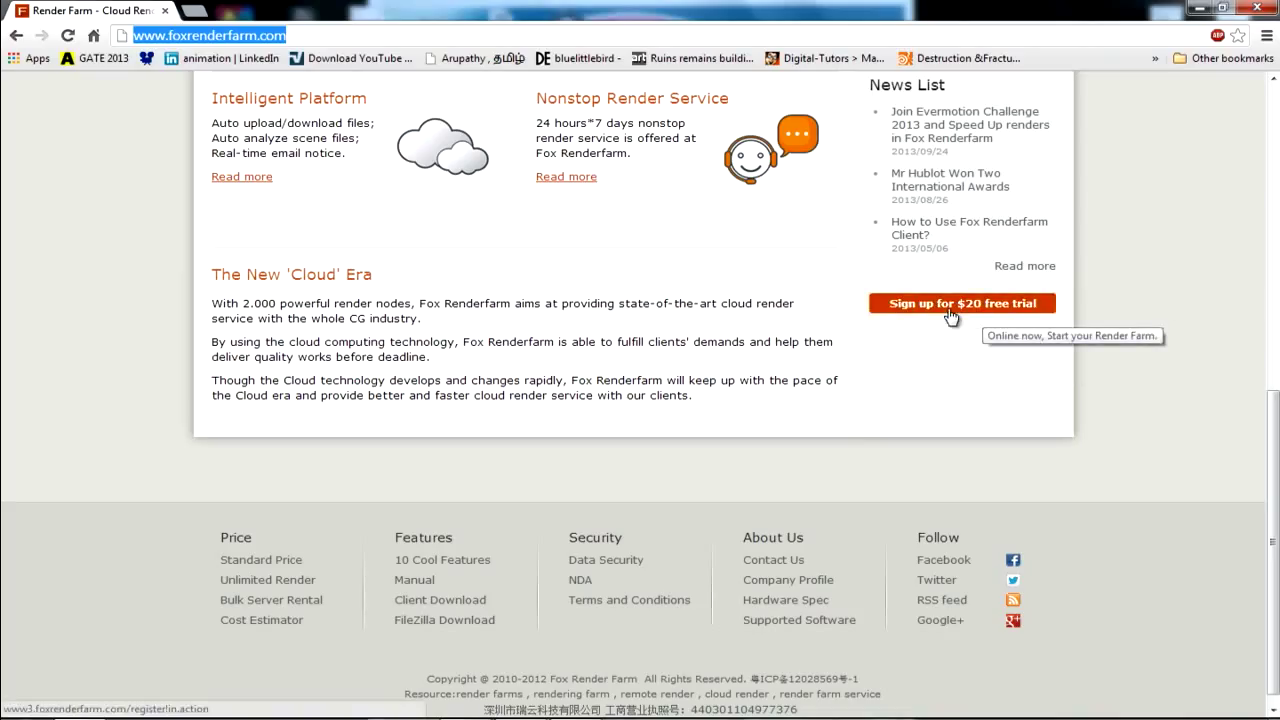
mouse_move(958, 345)
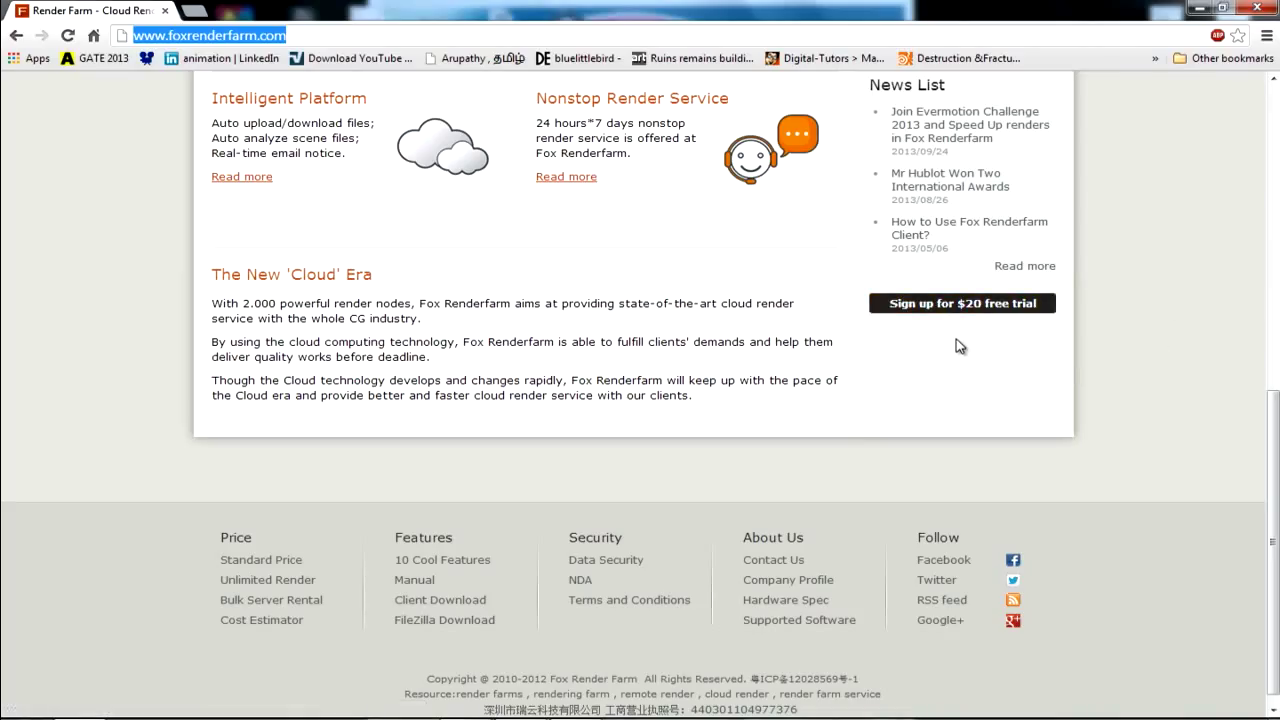
mouse_move(962, 382)
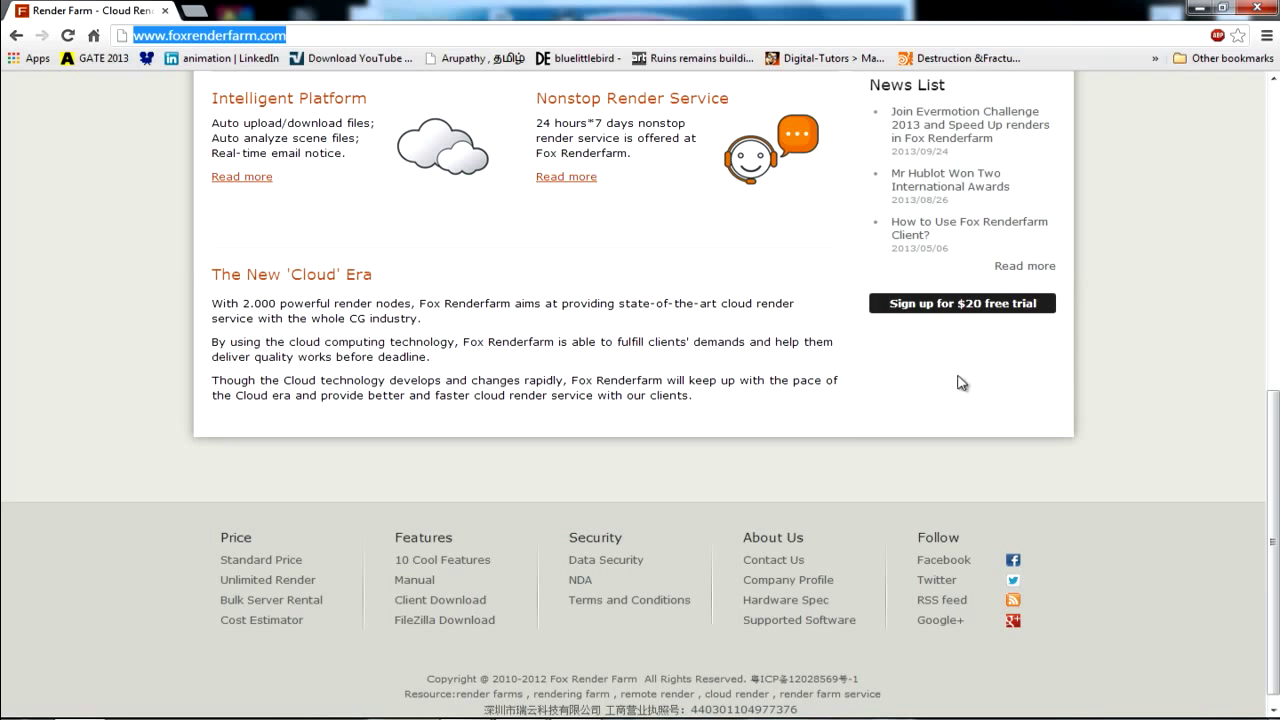
mouse_move(1023, 448)
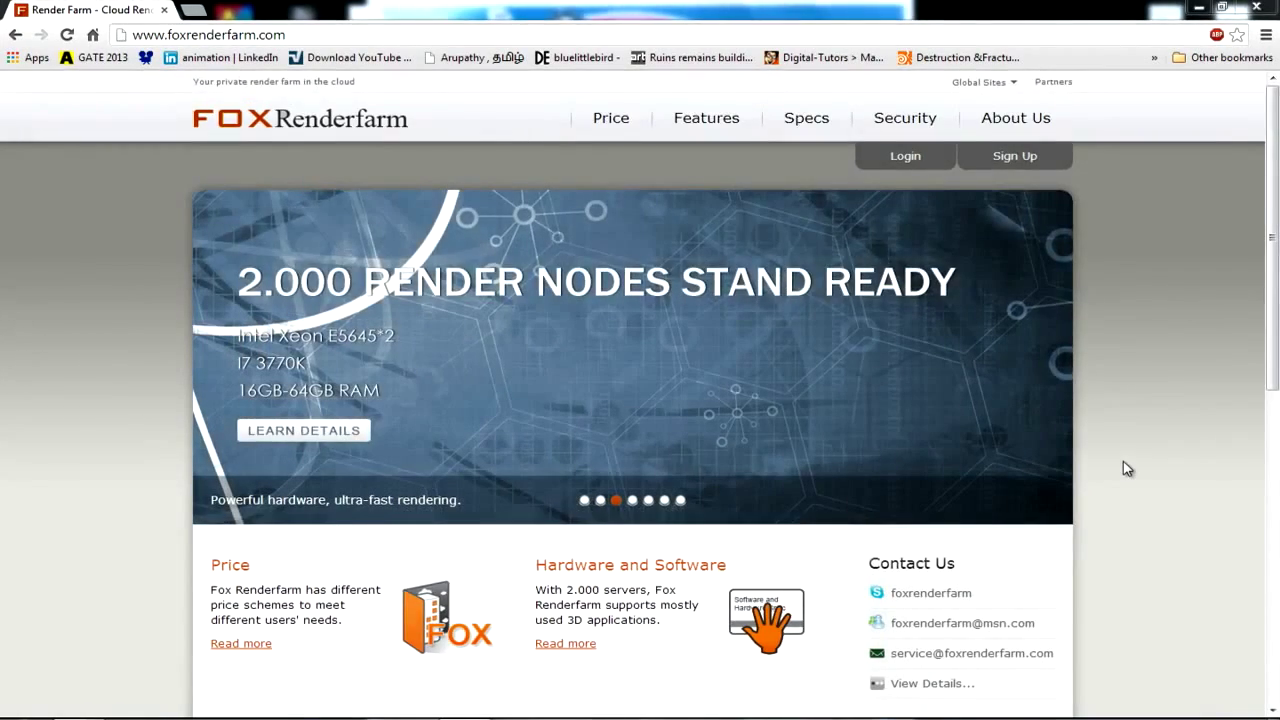
scroll("down", 3)
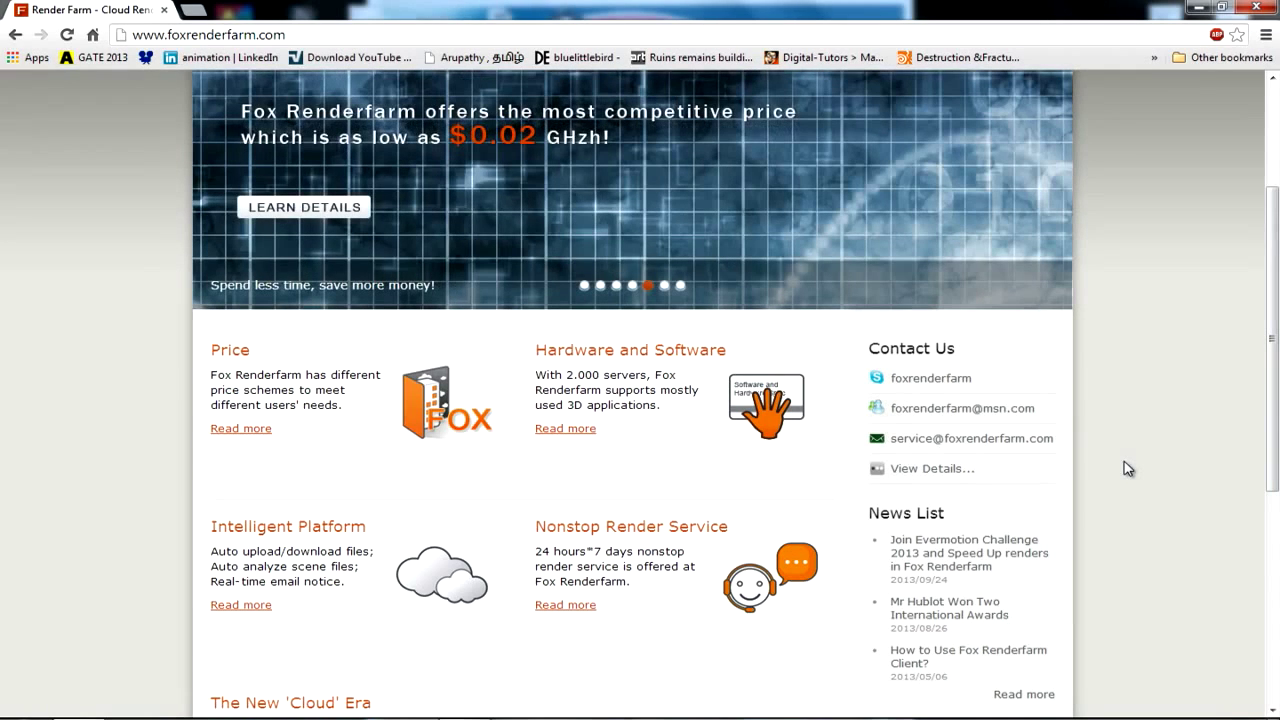
scroll("down", 3)
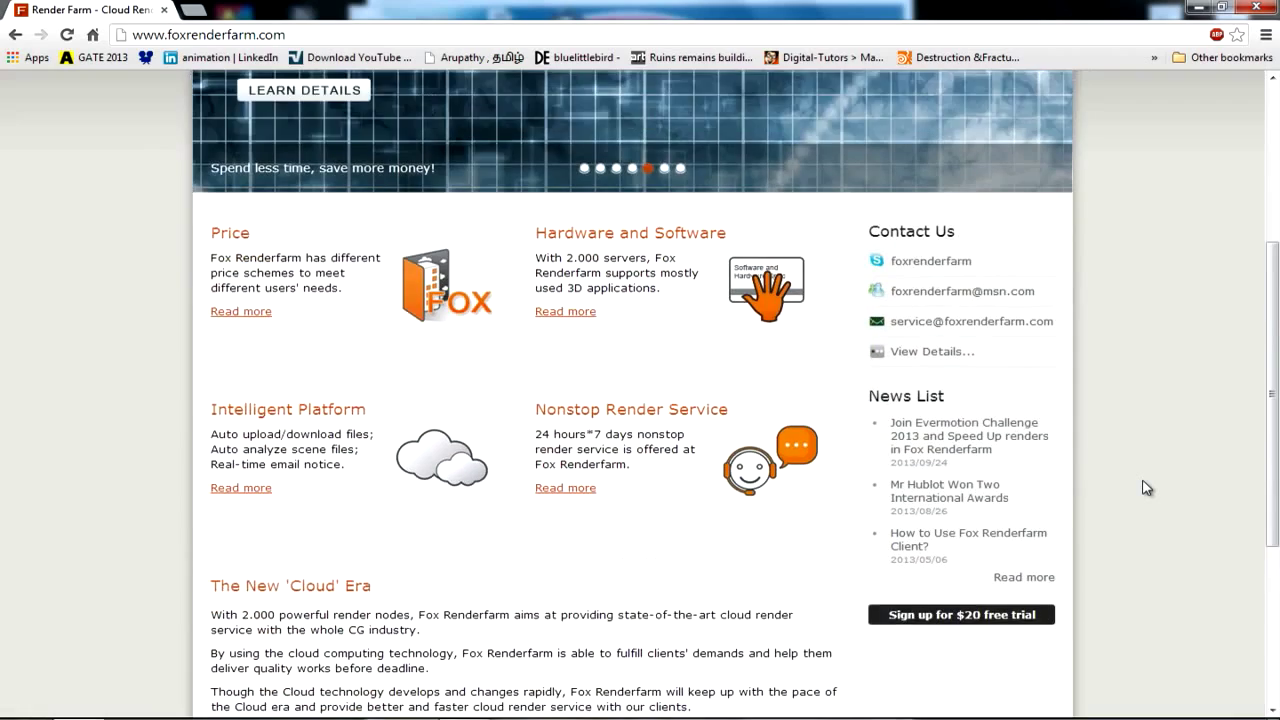
scroll("down", 3)
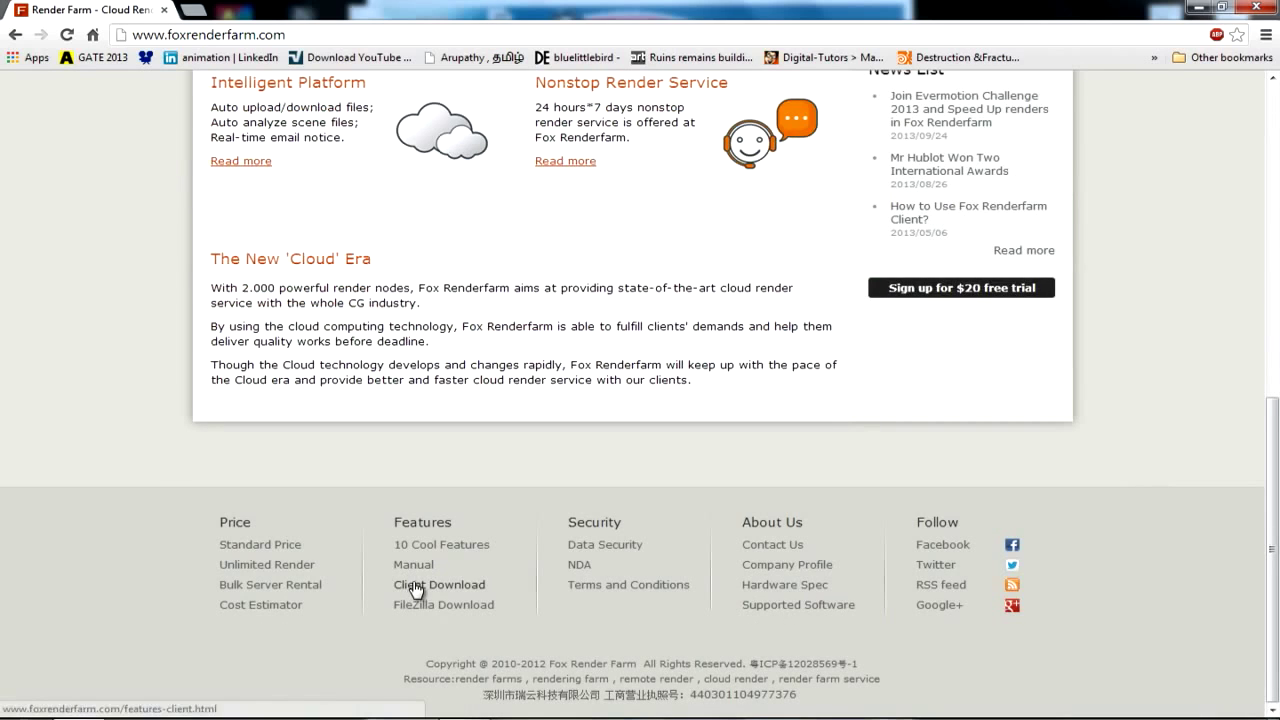
left_click(438, 585)
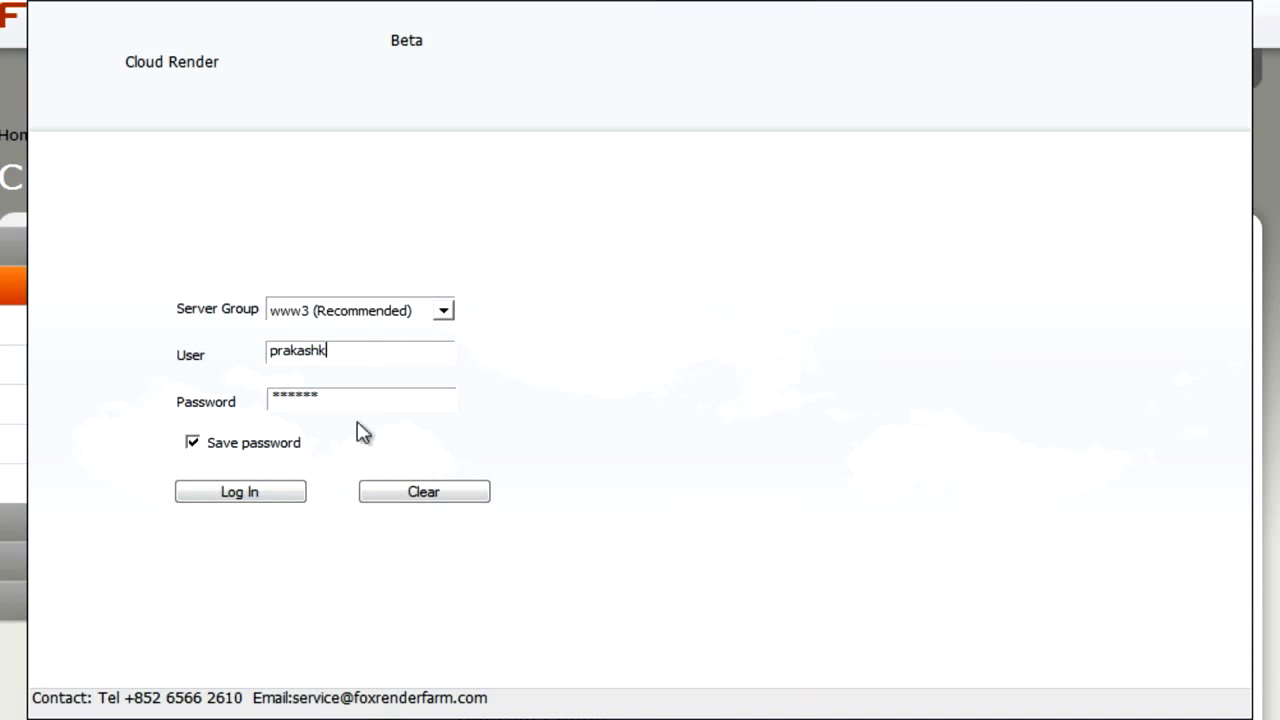
Log in and select the remote maya_project folder in File Manage.
left_click(239, 491)
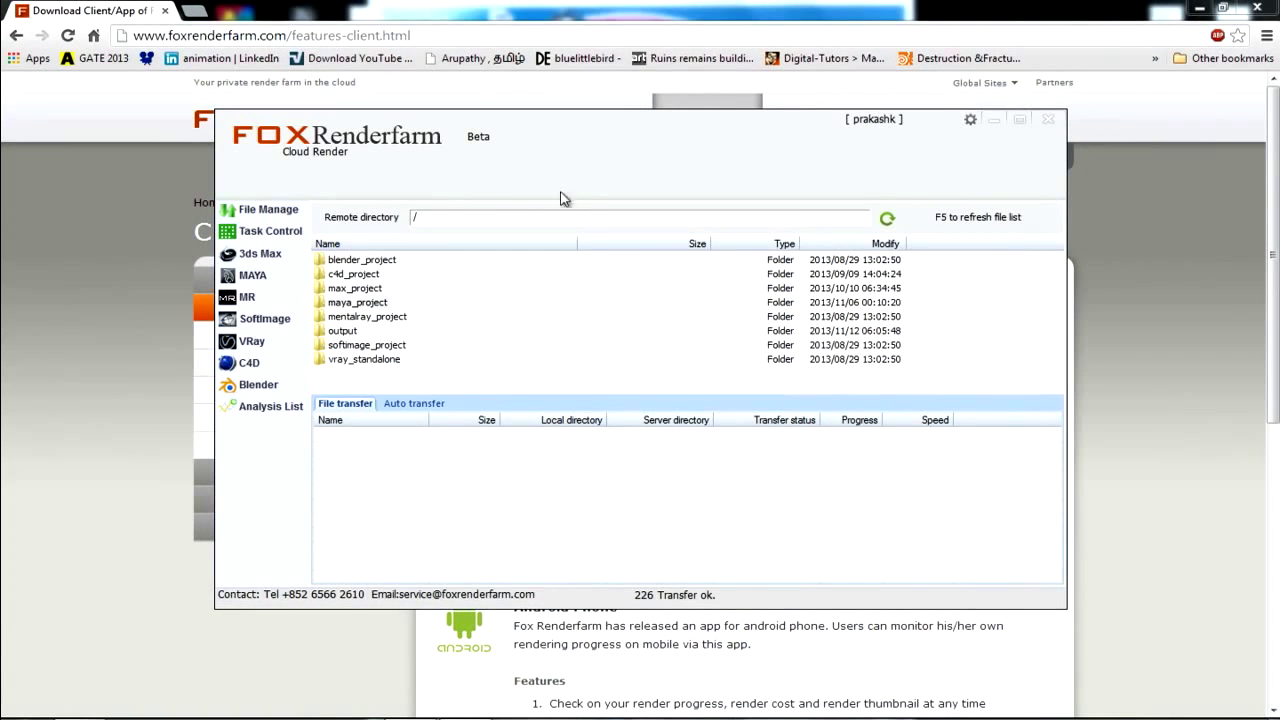
mouse_move(575, 192)
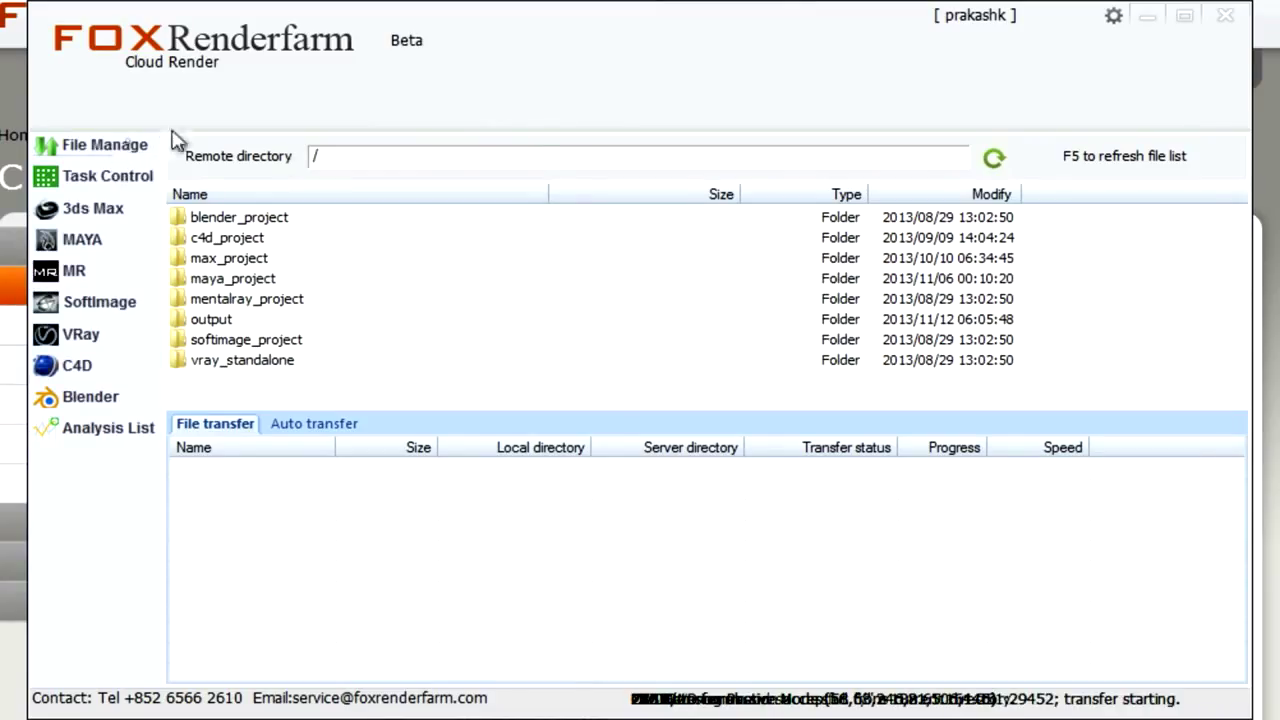
mouse_move(332, 324)
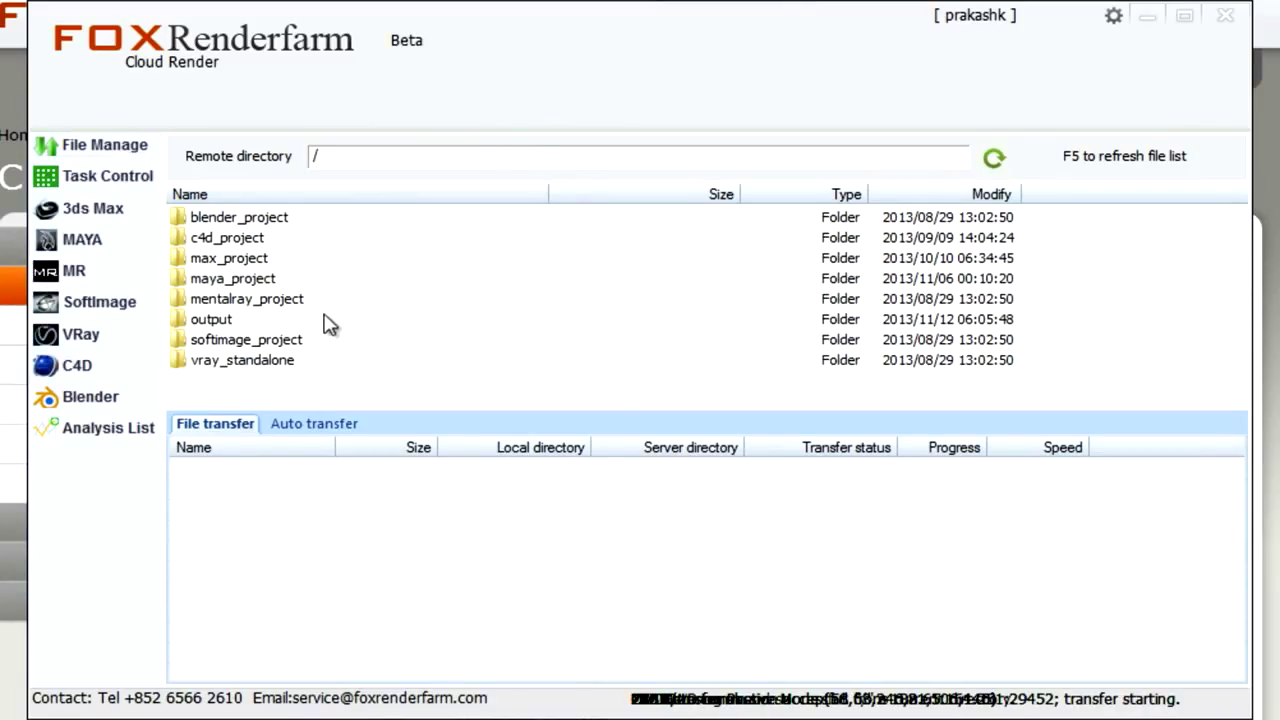
mouse_move(245, 323)
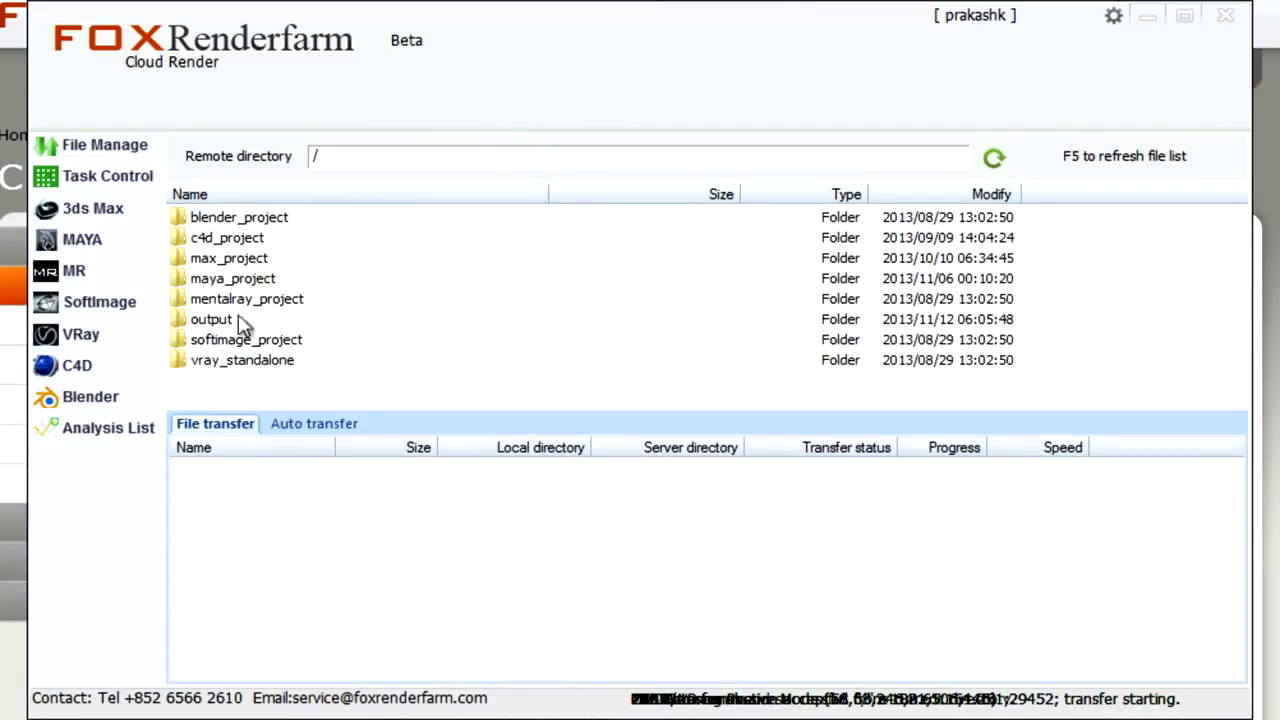
left_click(233, 278)
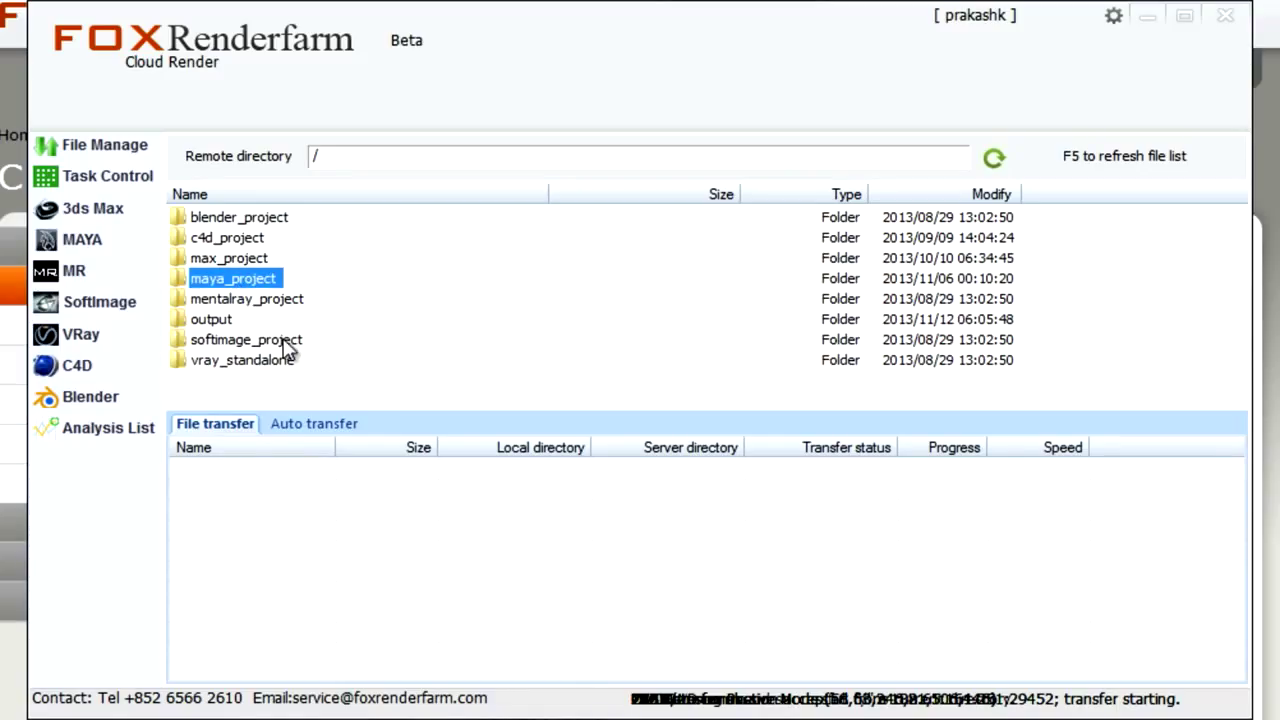
mouse_move(290, 352)
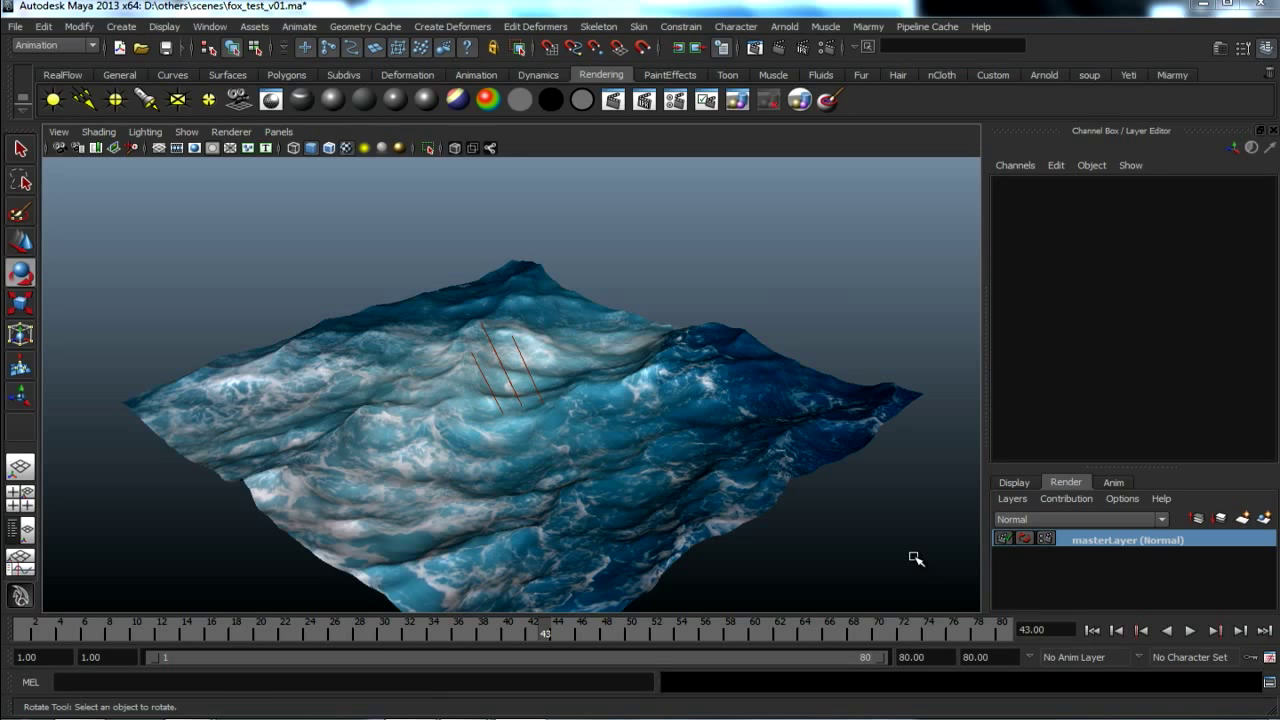
mouse_move(884, 523)
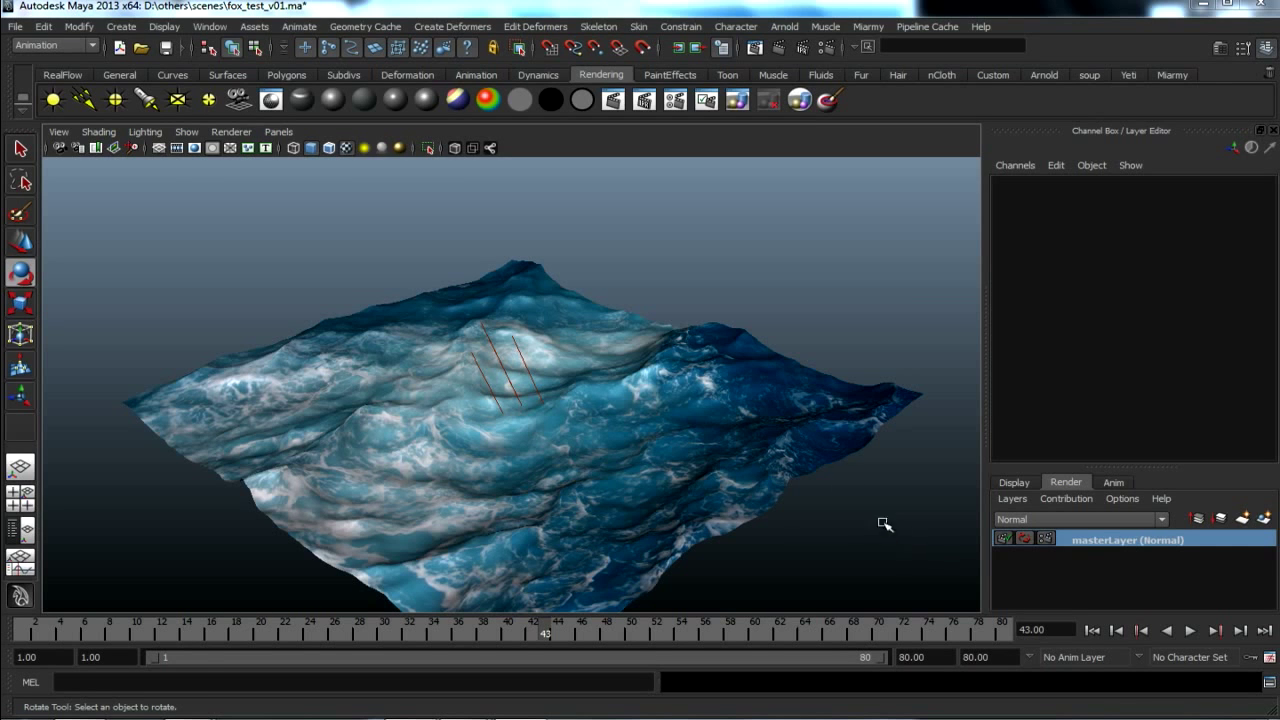
Select the ocean plane pPlane1 and play the wave animation from frame 1.
left_click(1189, 630)
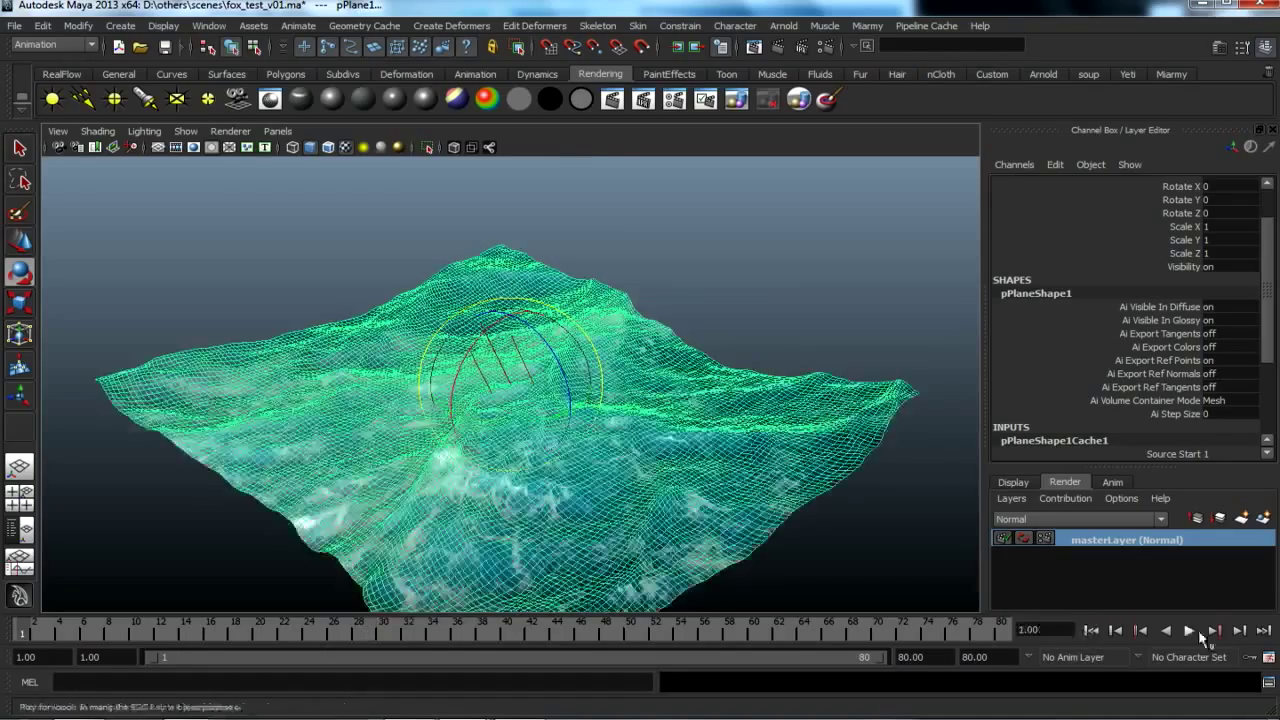
left_click(1189, 630)
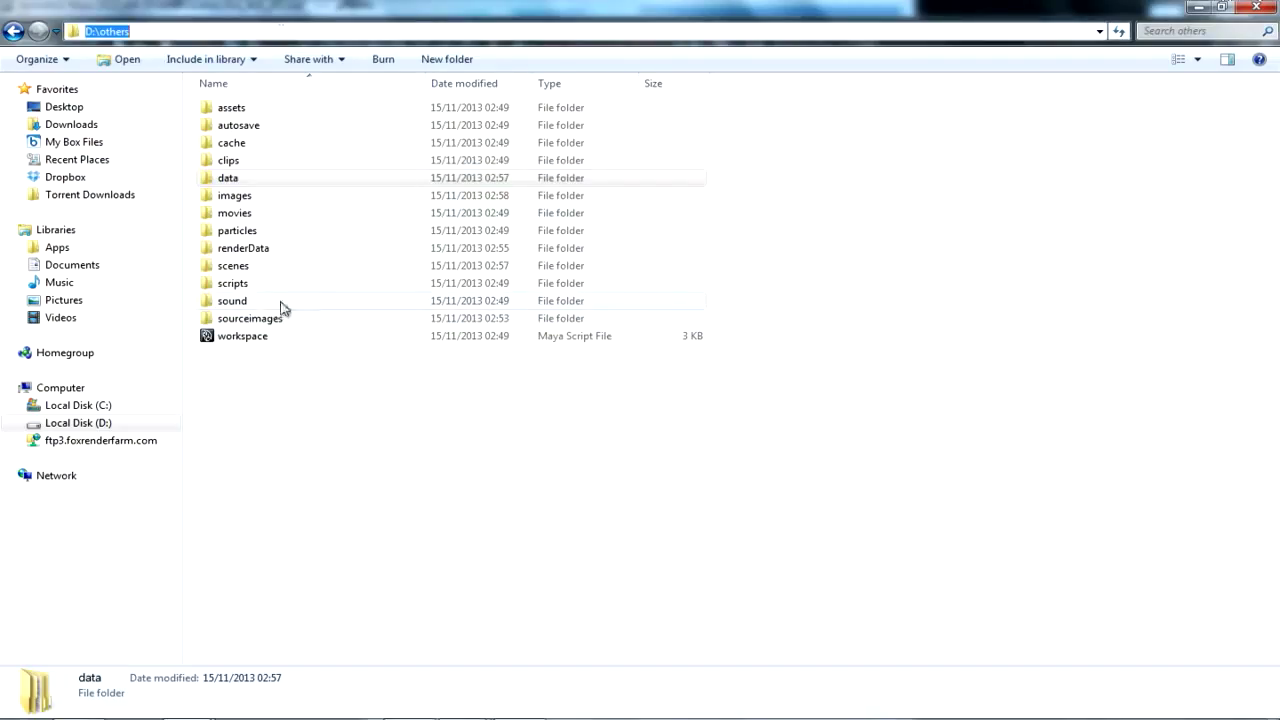
double_click(233, 265)
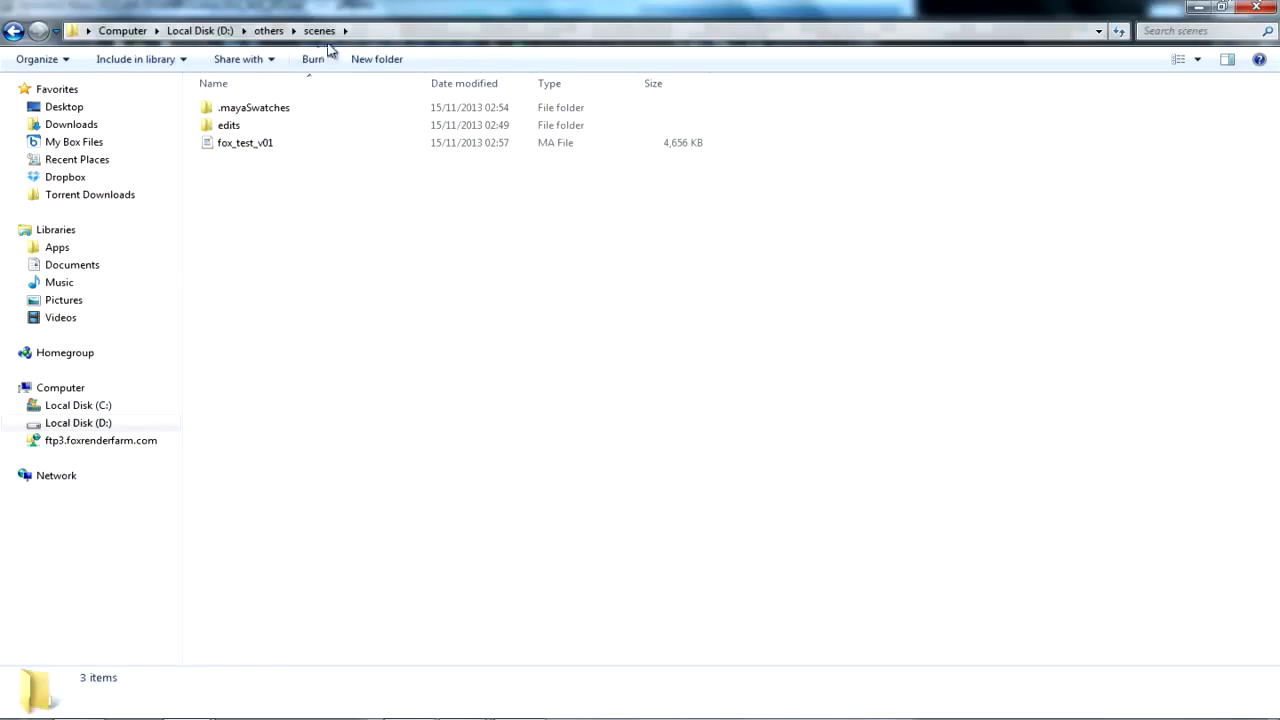
left_click(267, 30)
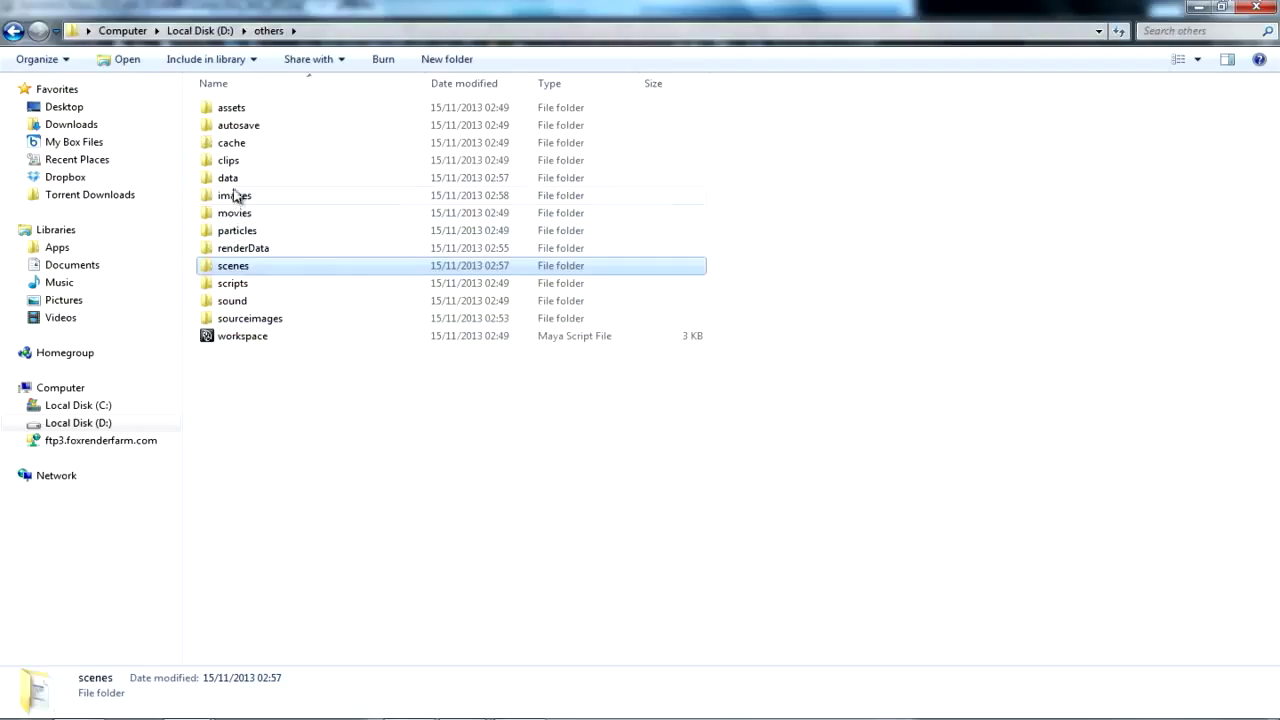
double_click(227, 178)
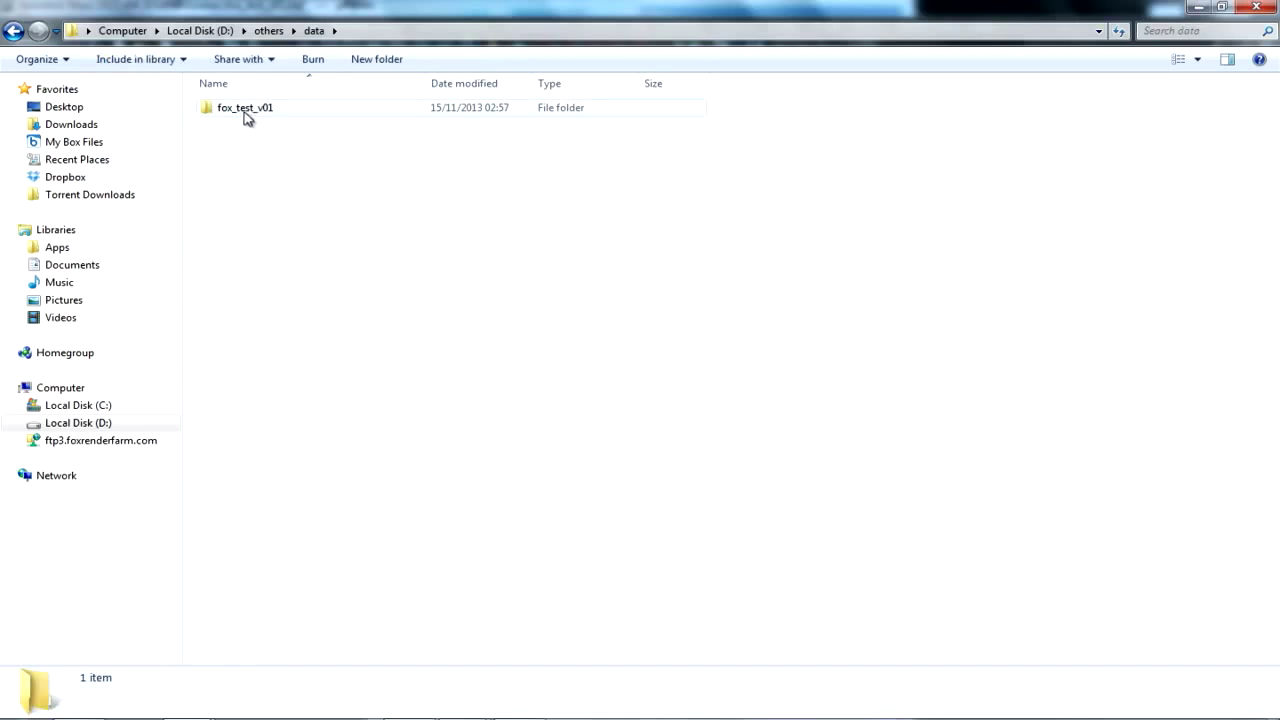
left_click(268, 30)
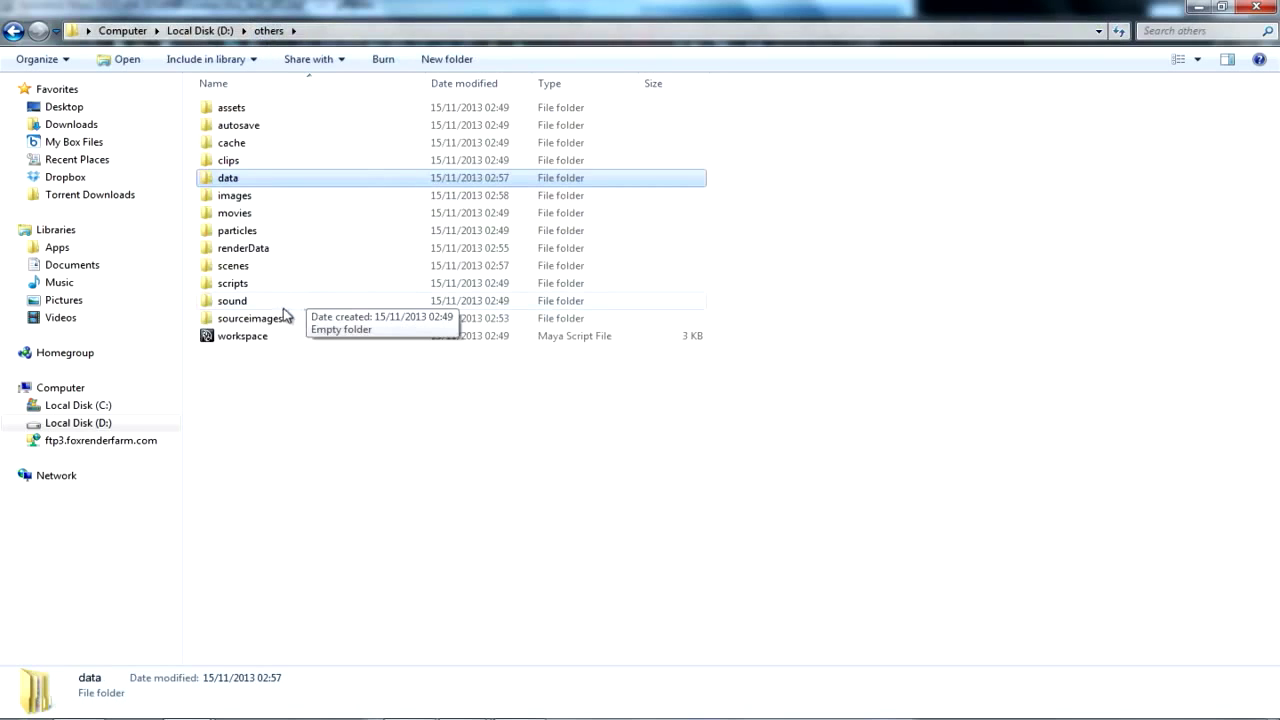
double_click(250, 318)
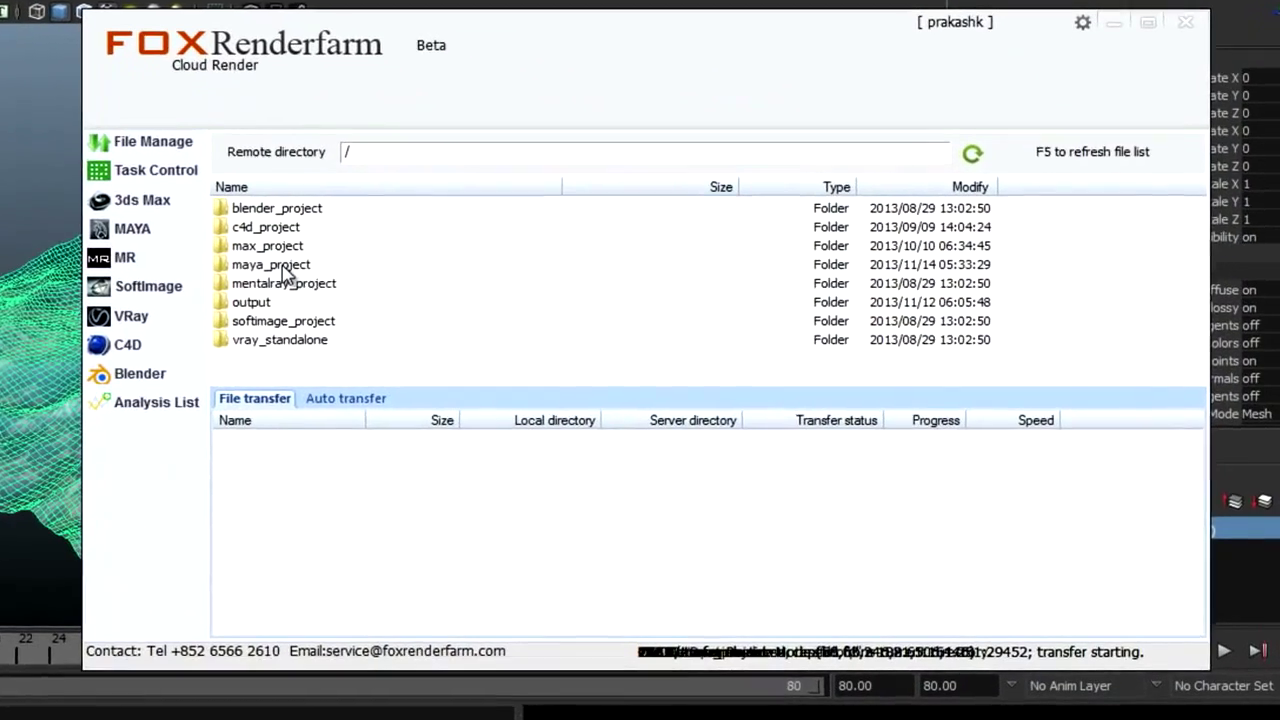
Inside the remote maya_project folder, create a new folder named 'others'.
double_click(270, 264)
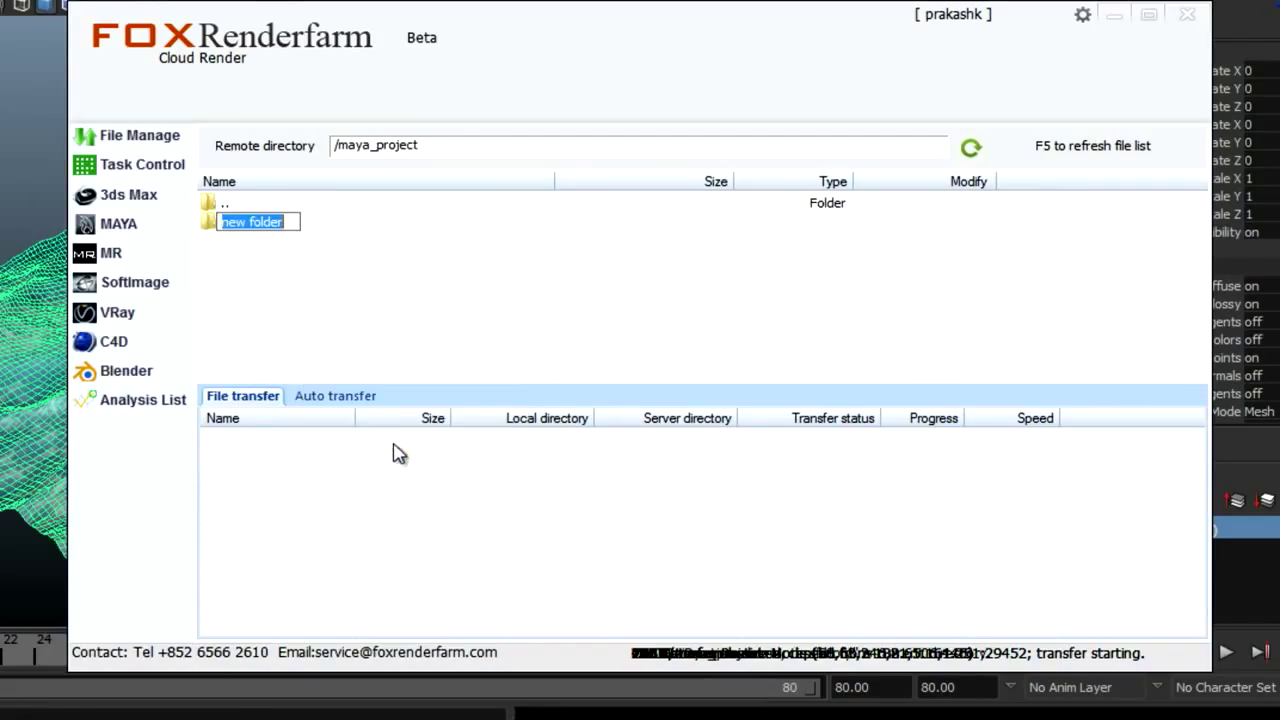
type("others")
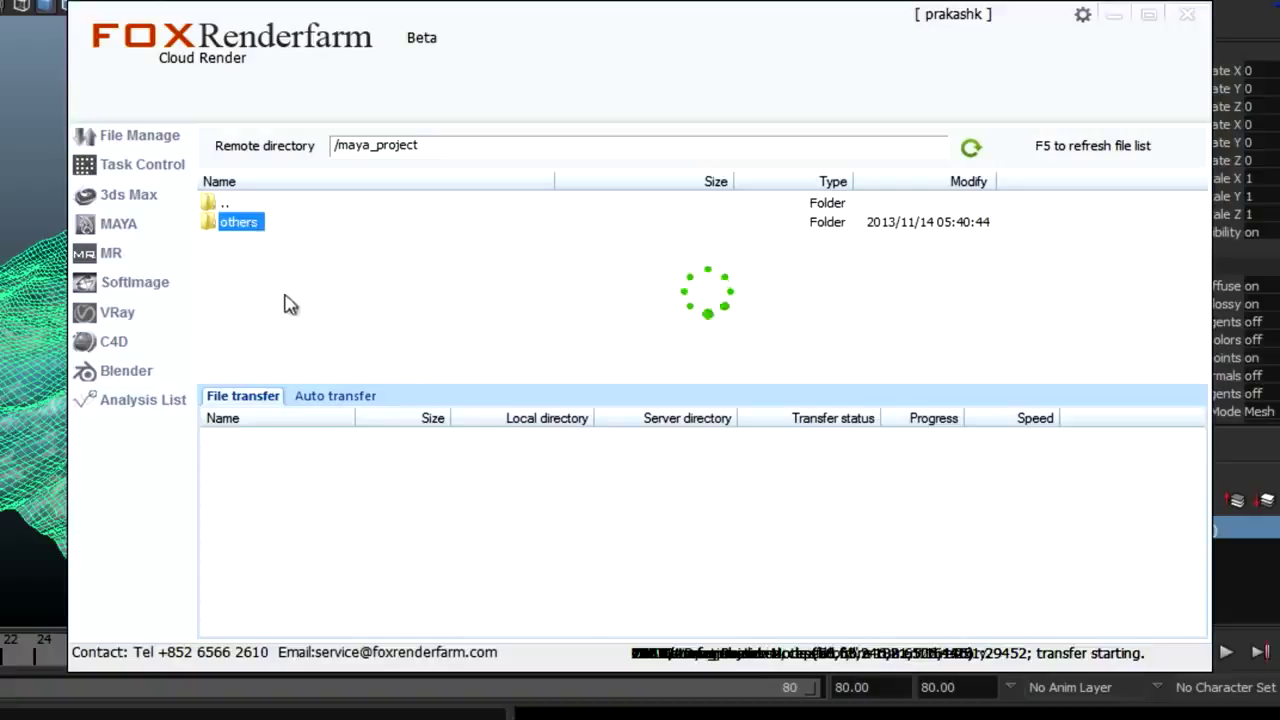
Upload scenes, data and sourceimages from D:\others into remote others, then verify.
right_click(290, 300)
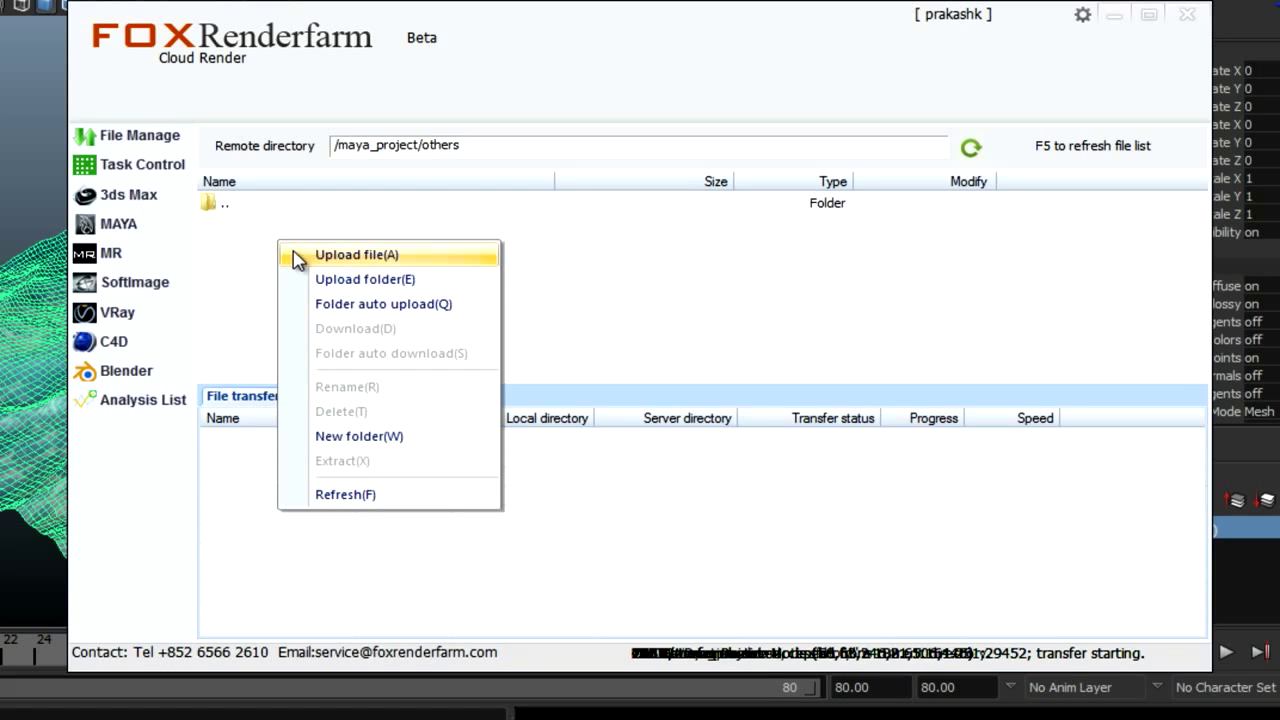
left_click(365, 279)
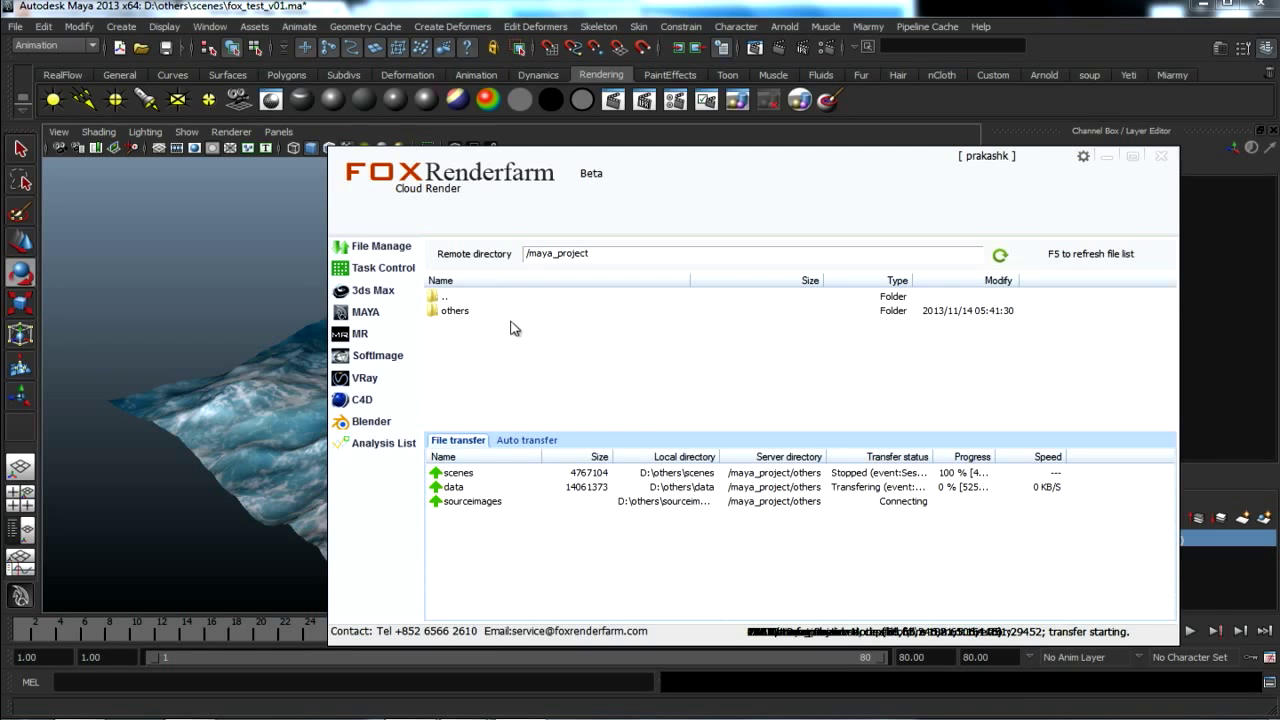
double_click(455, 310)
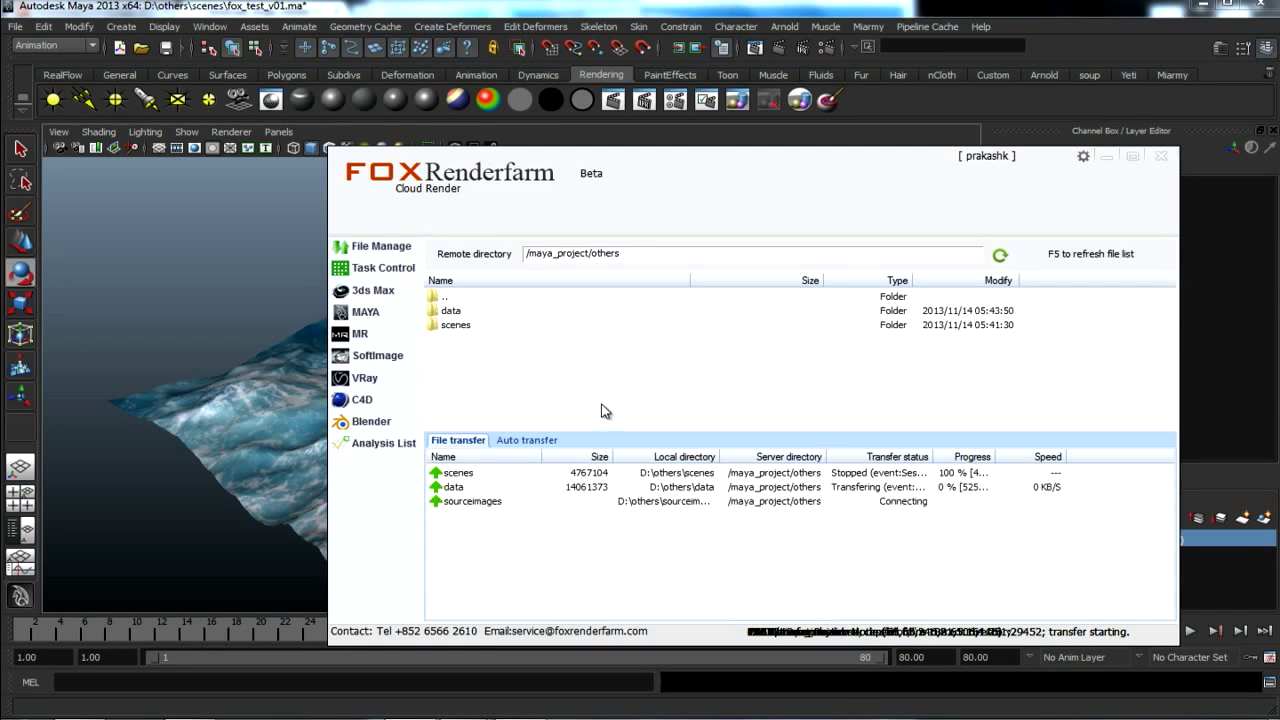
mouse_move(485, 483)
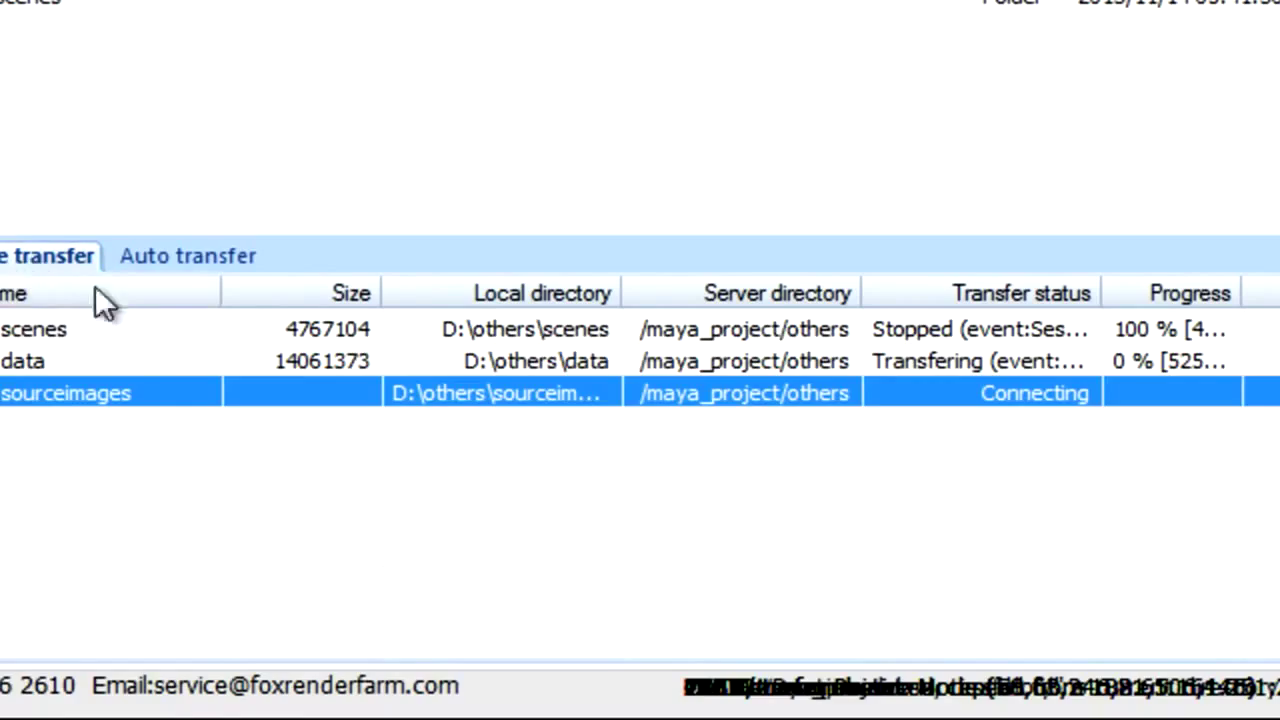
mouse_move(545, 215)
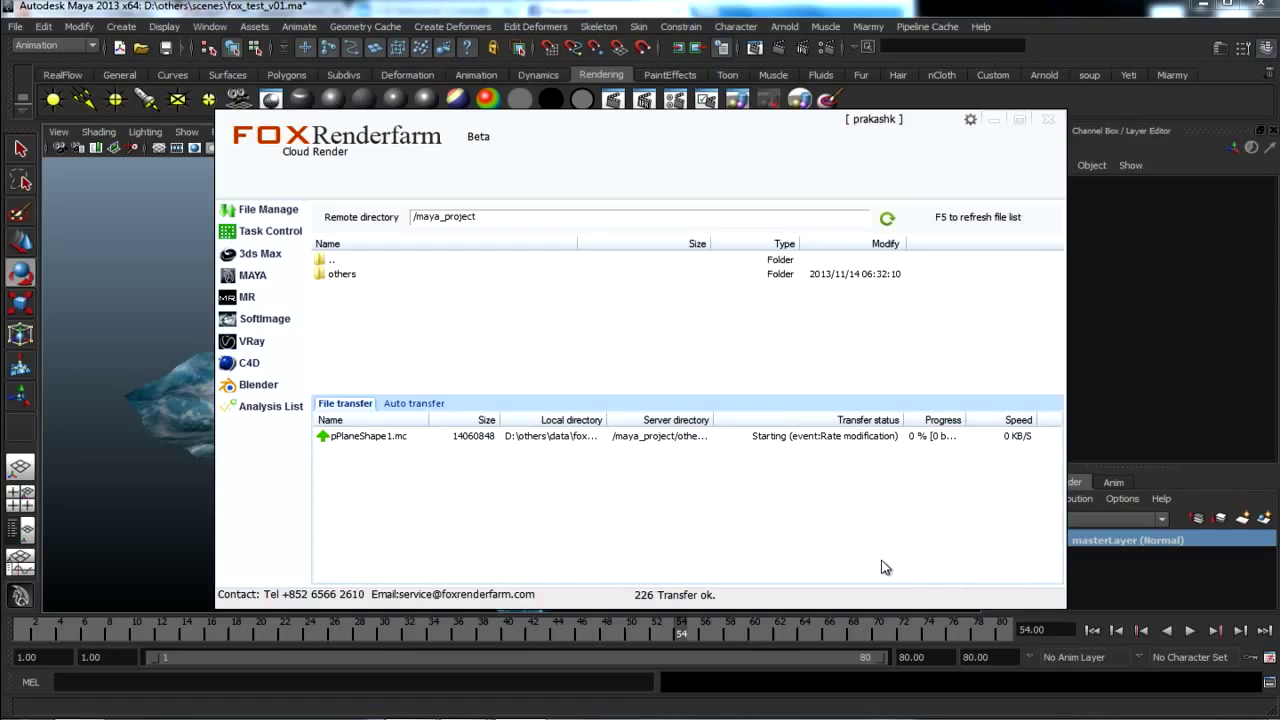
mouse_move(393, 367)
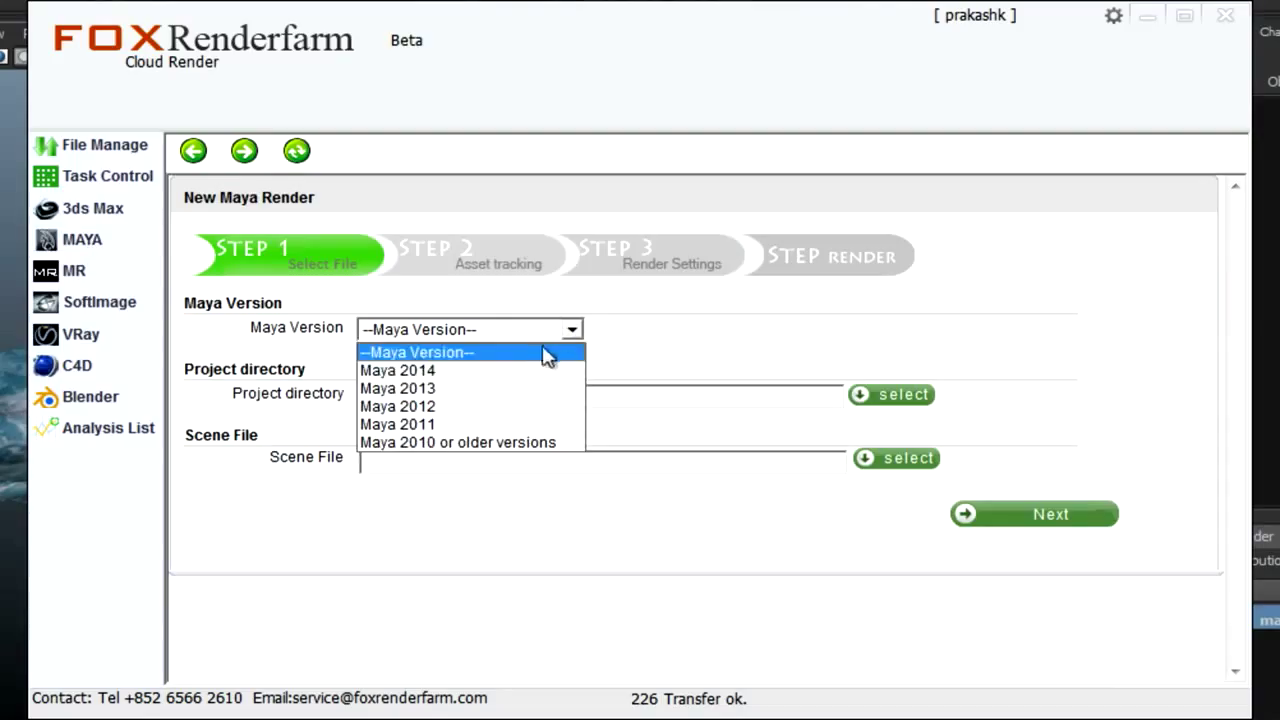
Set Maya 2013, project directory 'others' and scene scenes/fox_test_v01.ma, then continue.
left_click(397, 388)
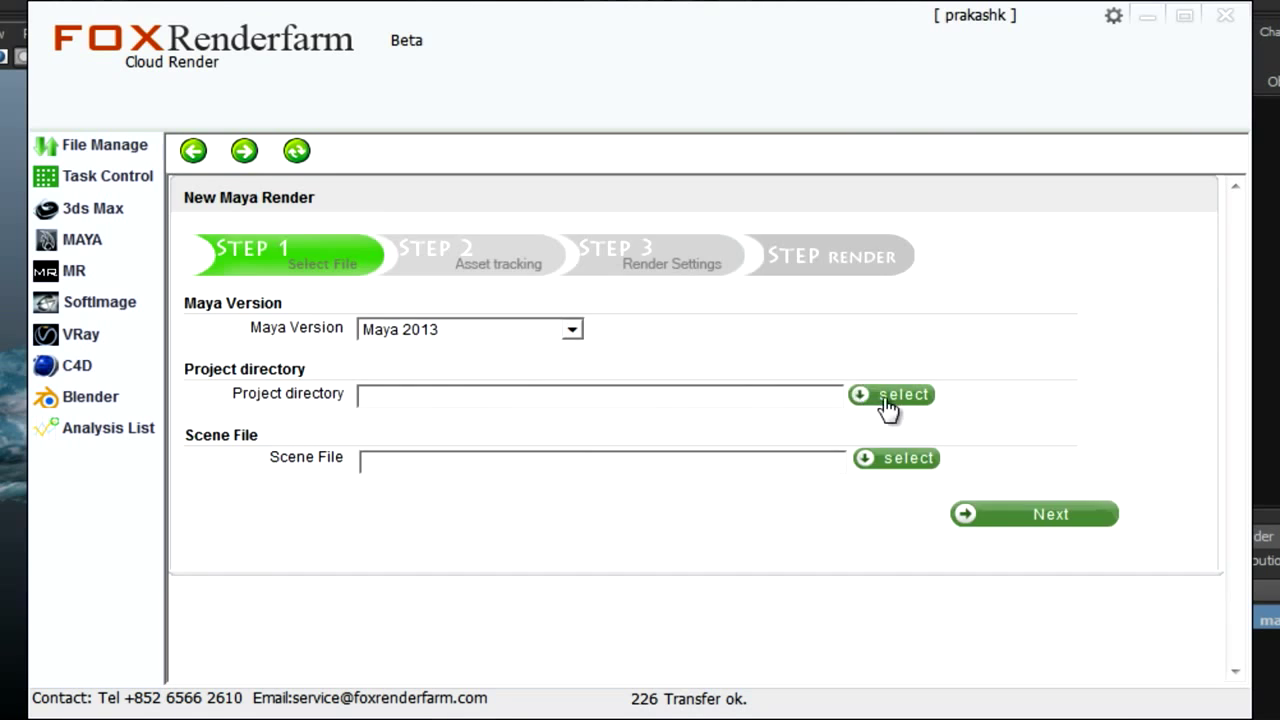
left_click(890, 394)
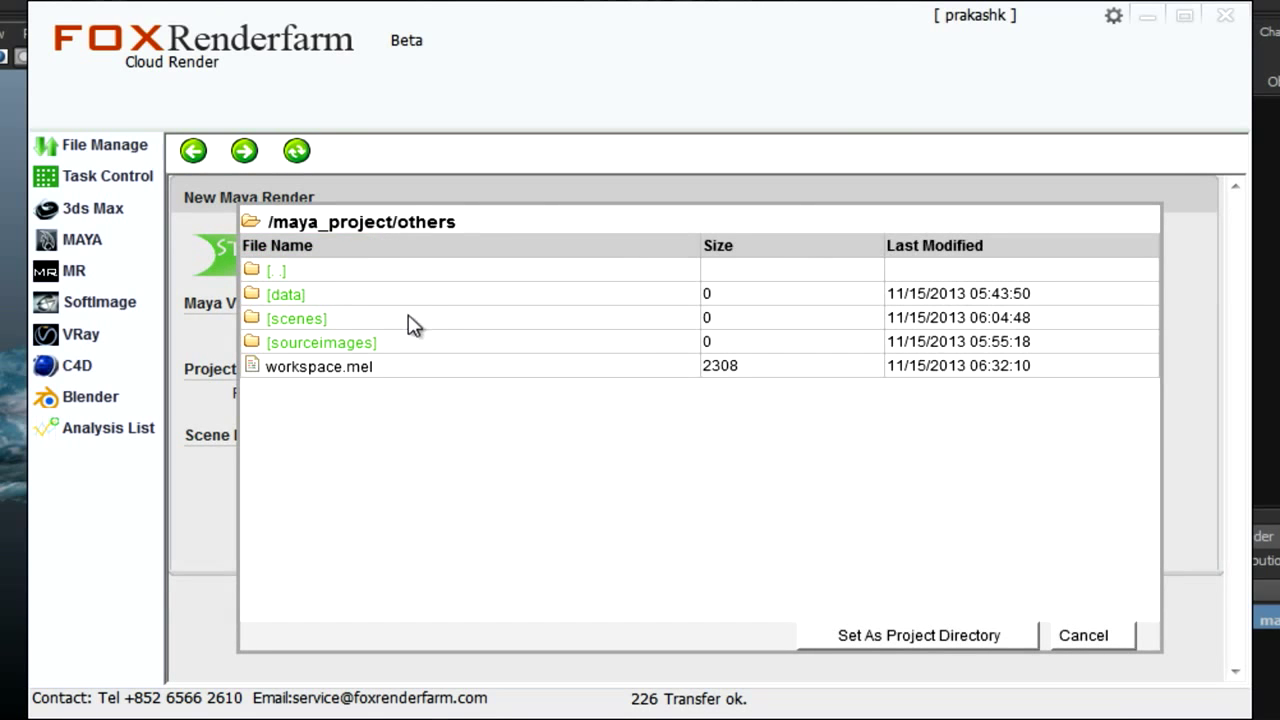
left_click(917, 635)
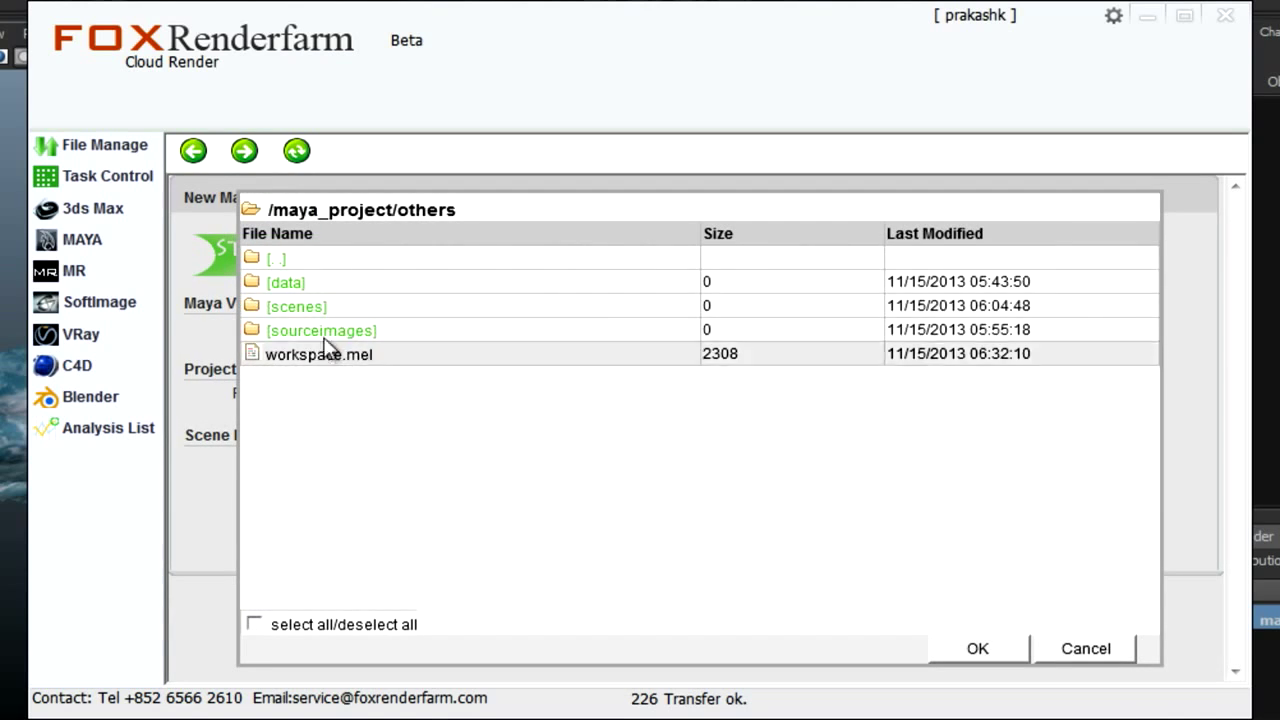
double_click(296, 306)
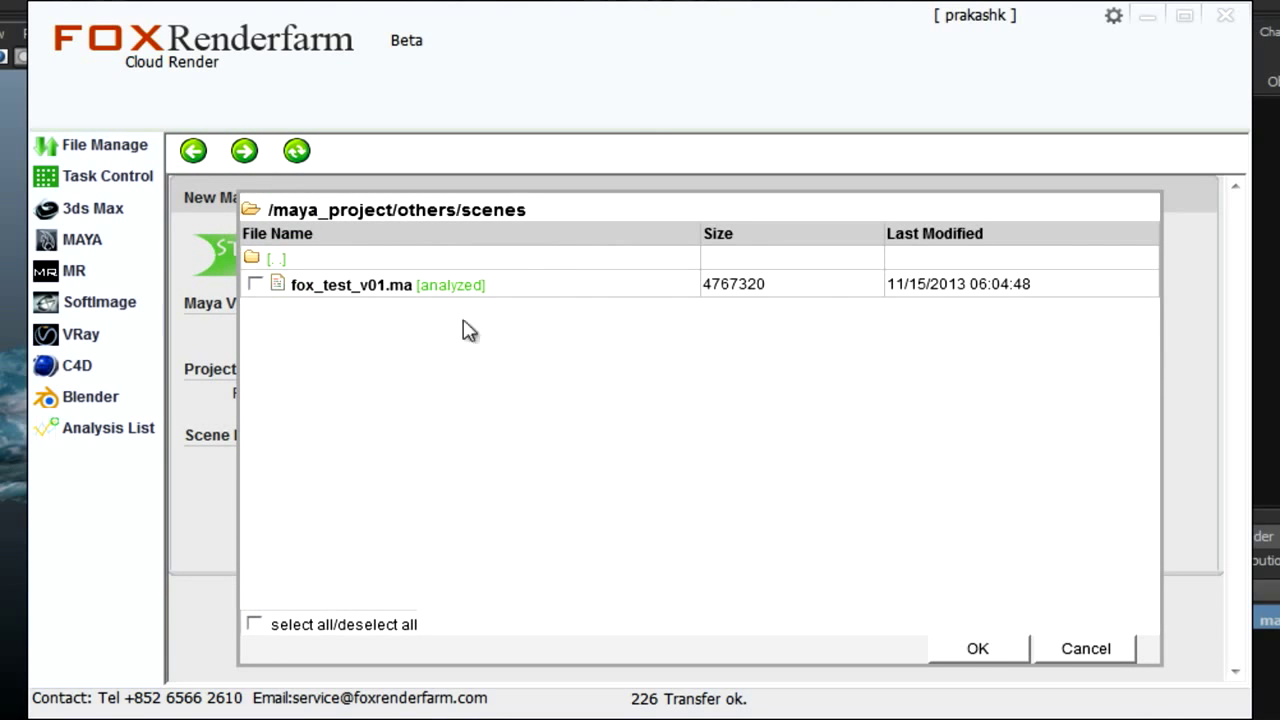
left_click(977, 648)
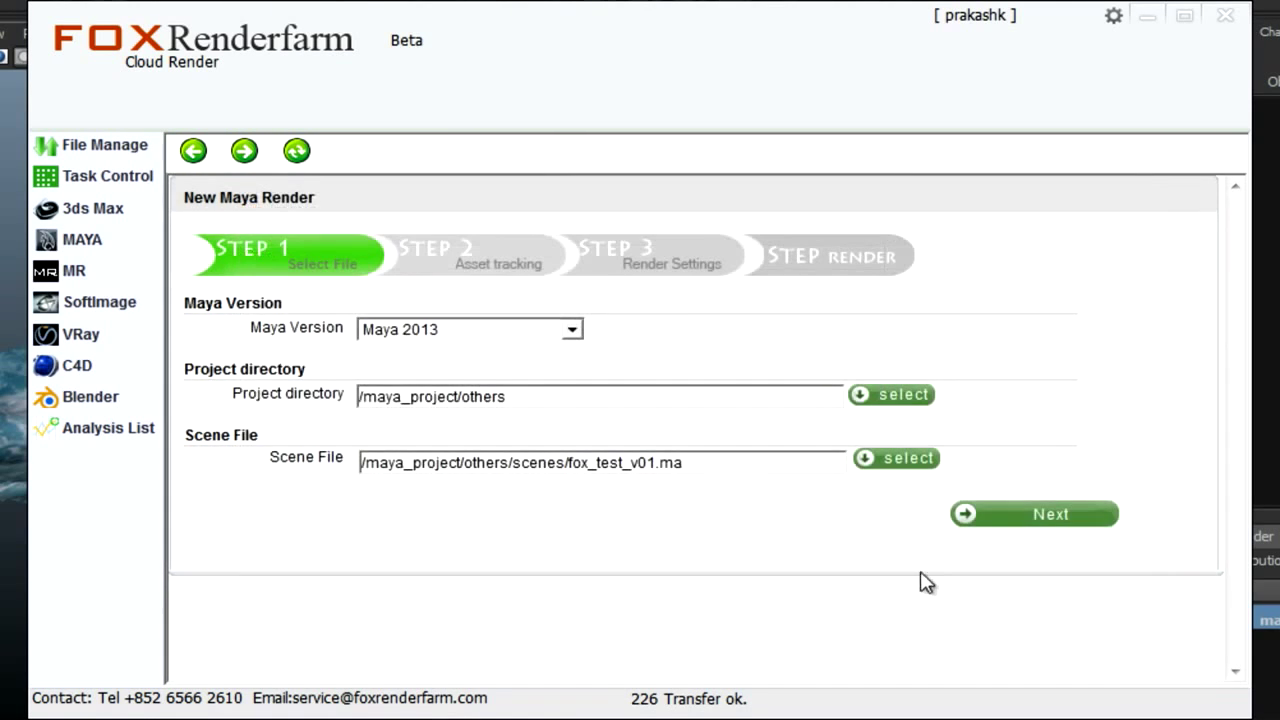
left_click(1033, 513)
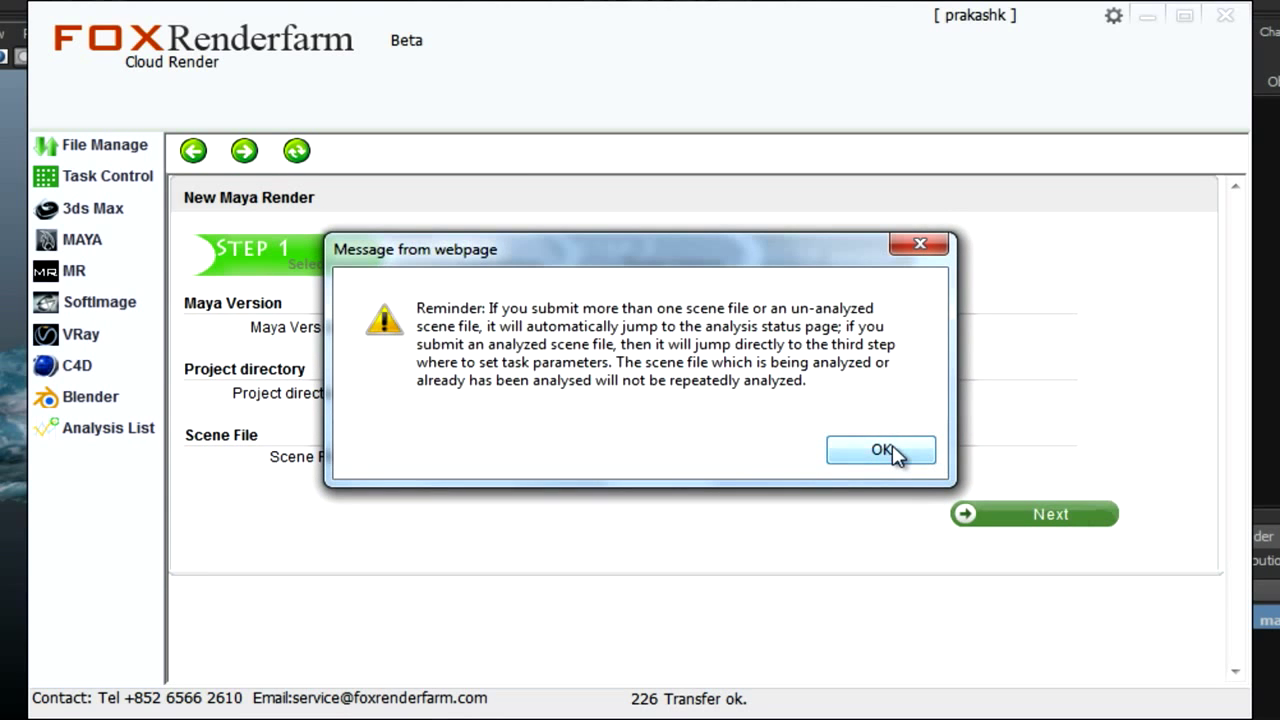
Dismiss the reminder and check that the foam texture and ocean cache are found.
left_click(880, 449)
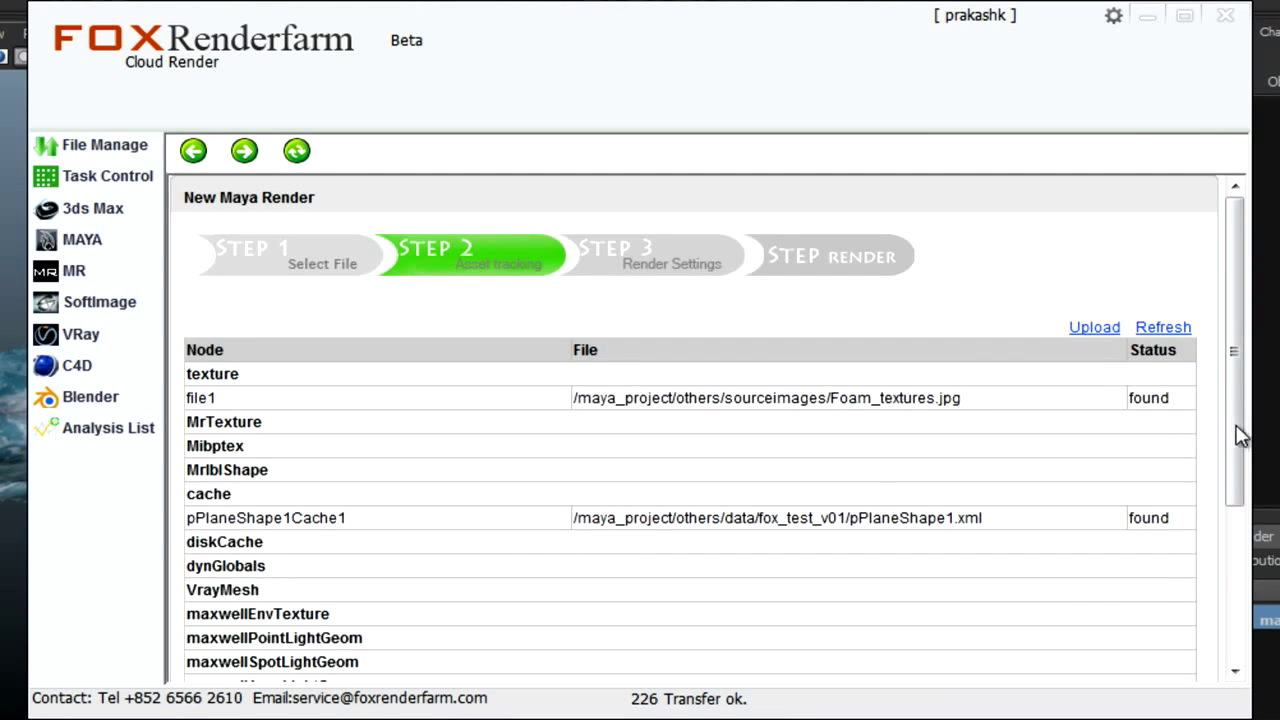
scroll("down", 3)
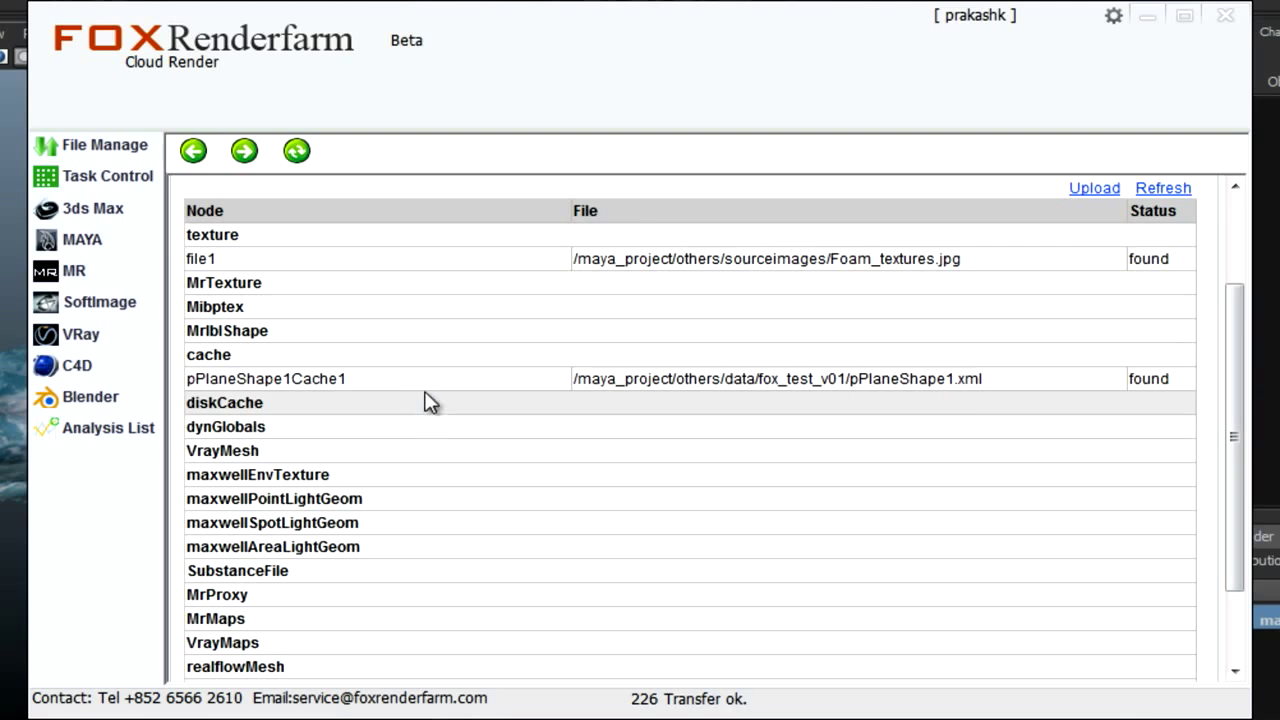
scroll("down", 3)
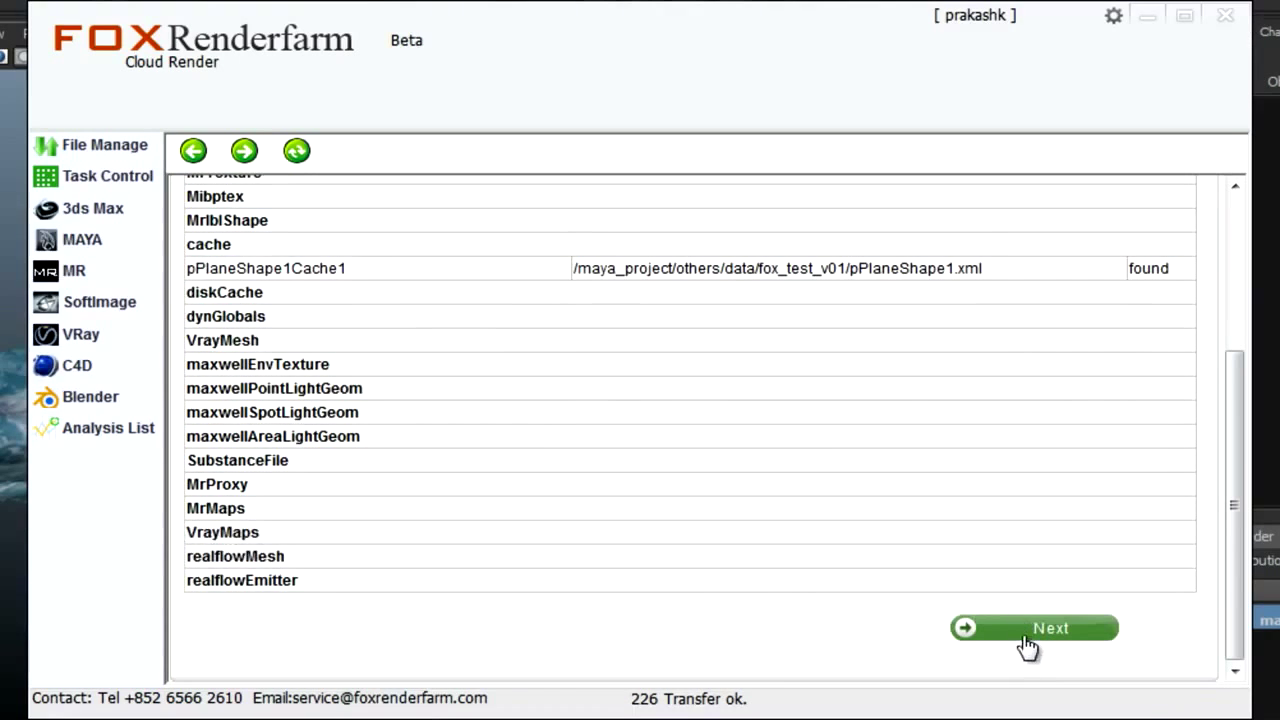
Accept Render_cam, frames 1–80 at 640×360, output fox_test_v01_ma, and continue.
left_click(1034, 628)
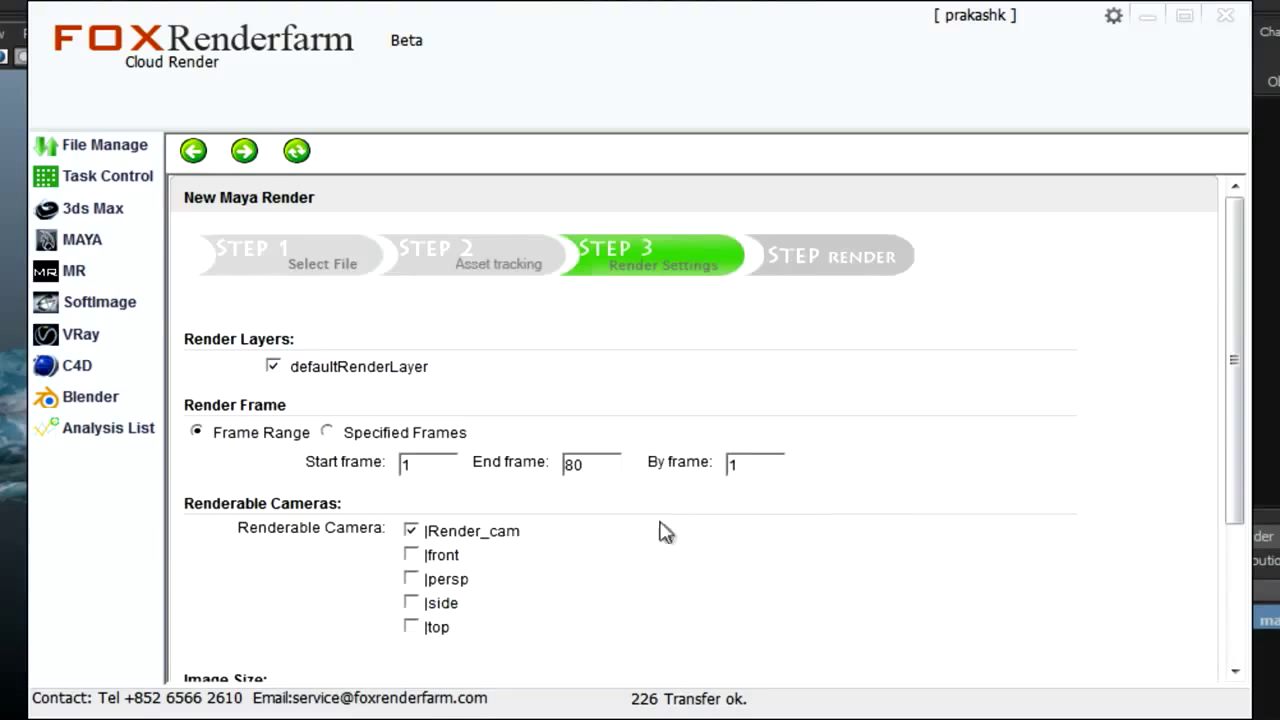
scroll("down", 3)
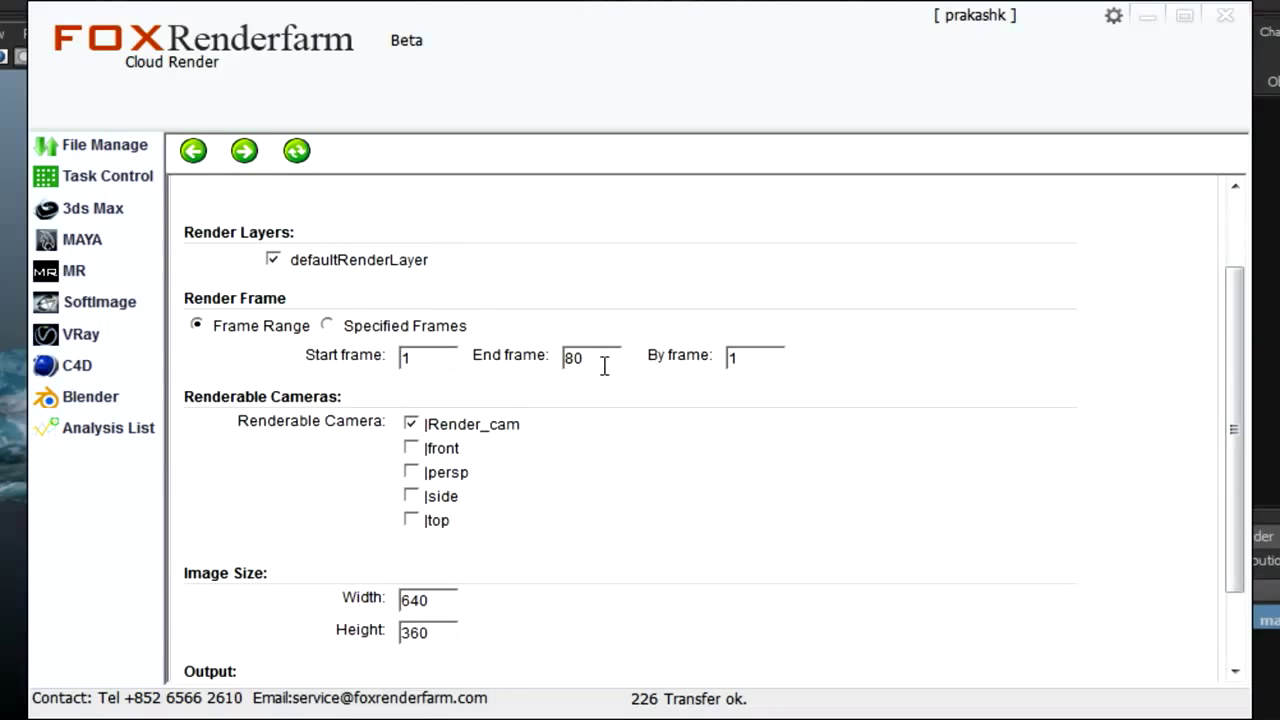
mouse_move(550, 463)
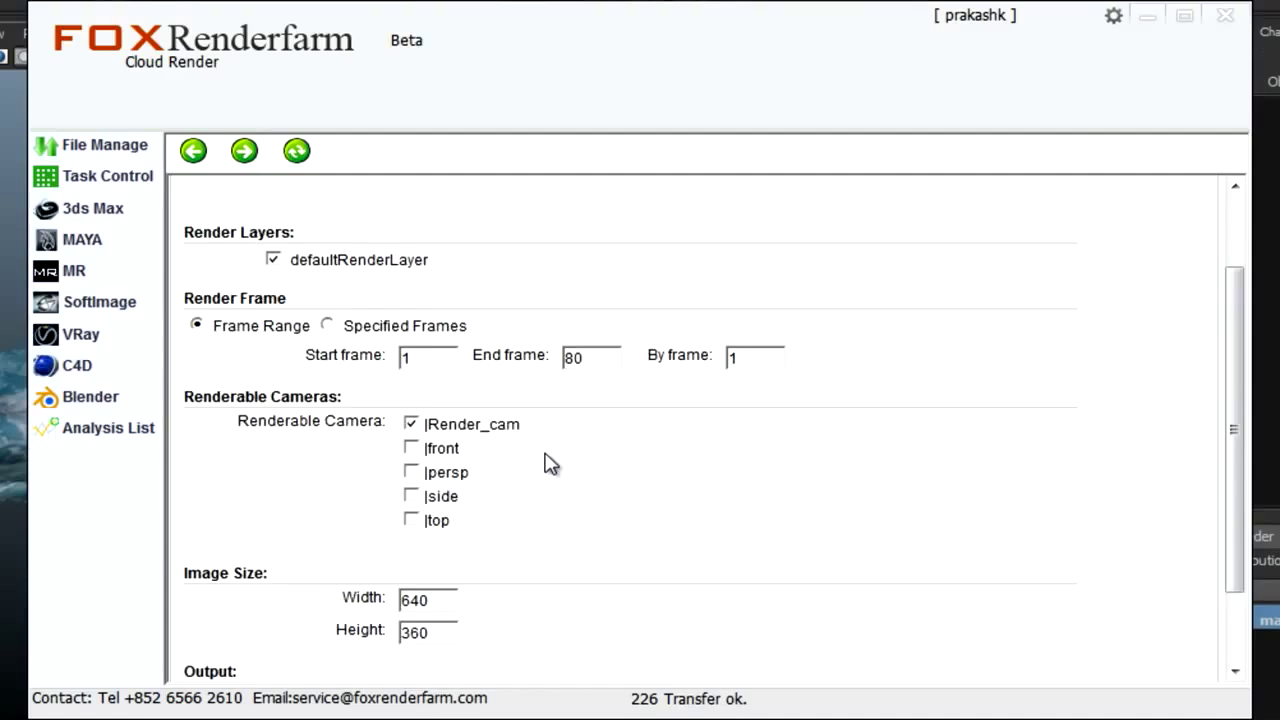
scroll("down", 3)
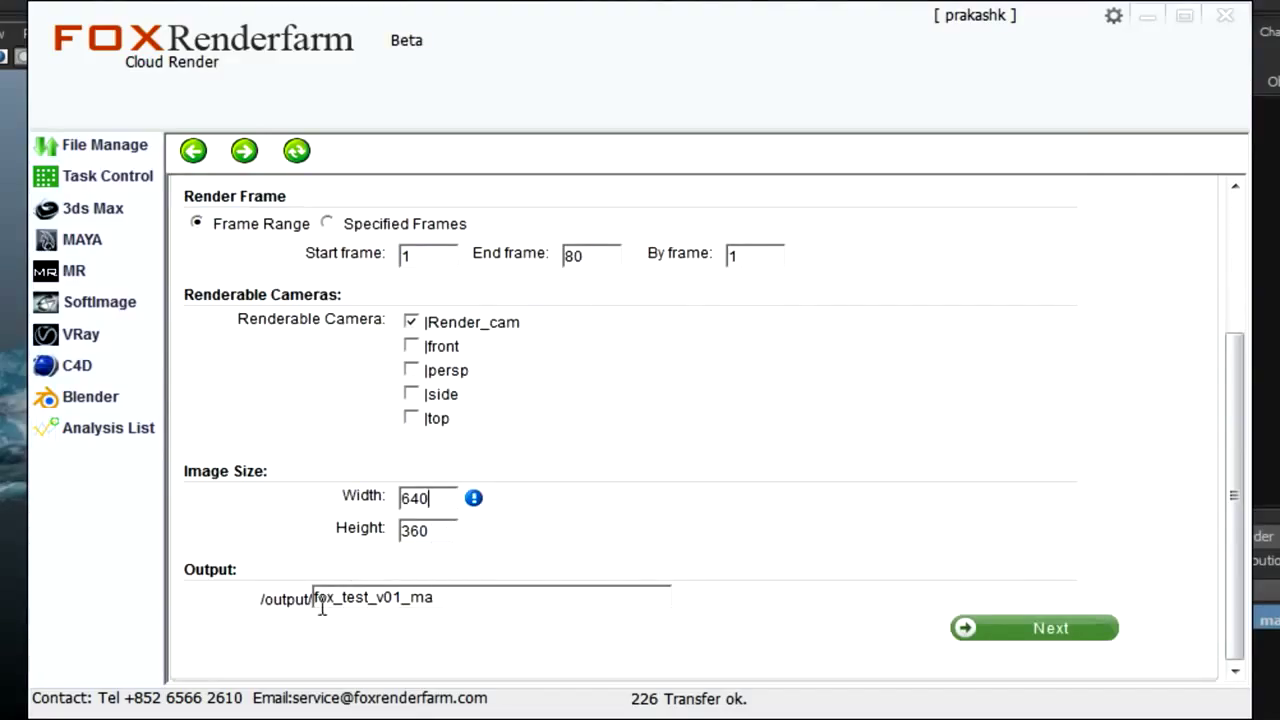
left_click(1034, 628)
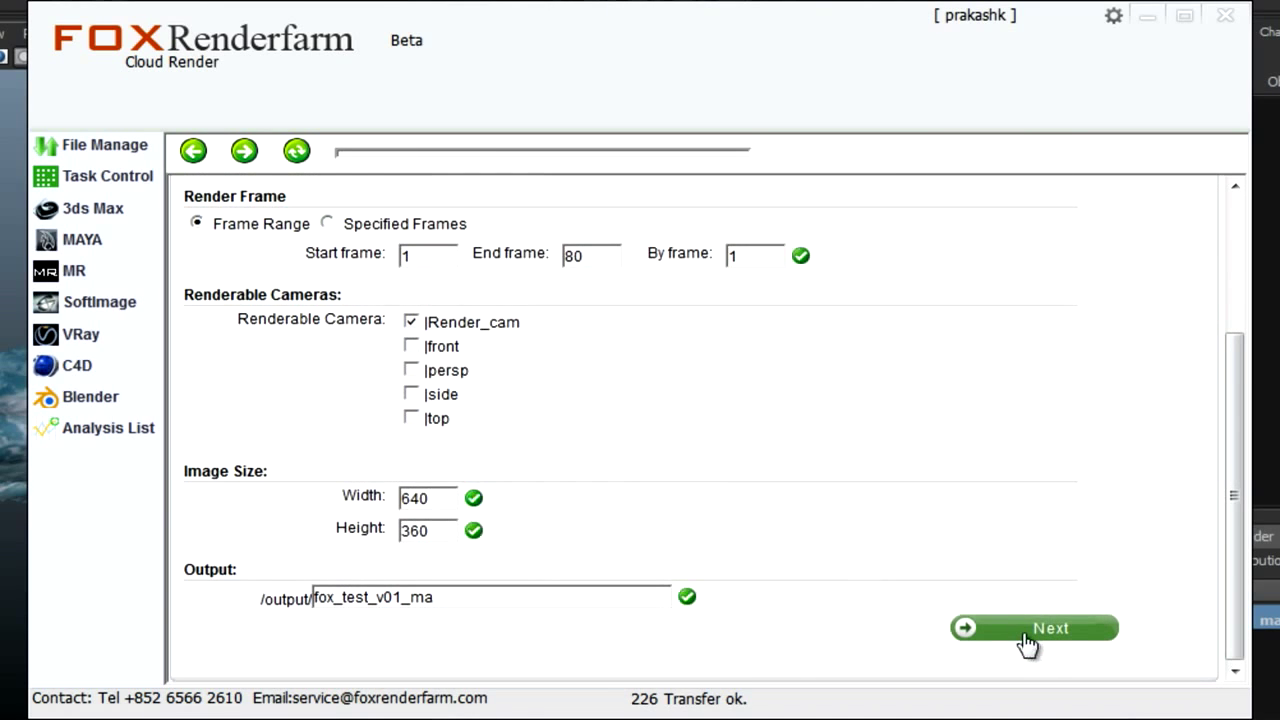
left_click(1034, 628)
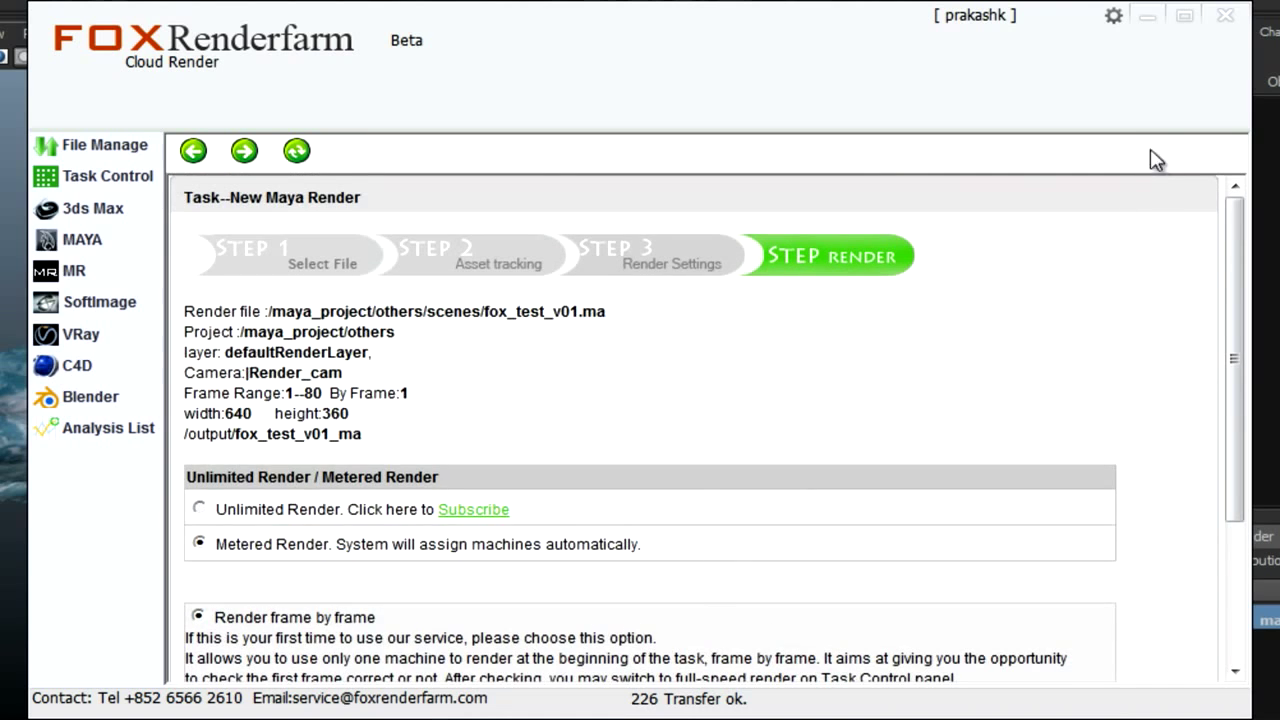
mouse_move(322, 528)
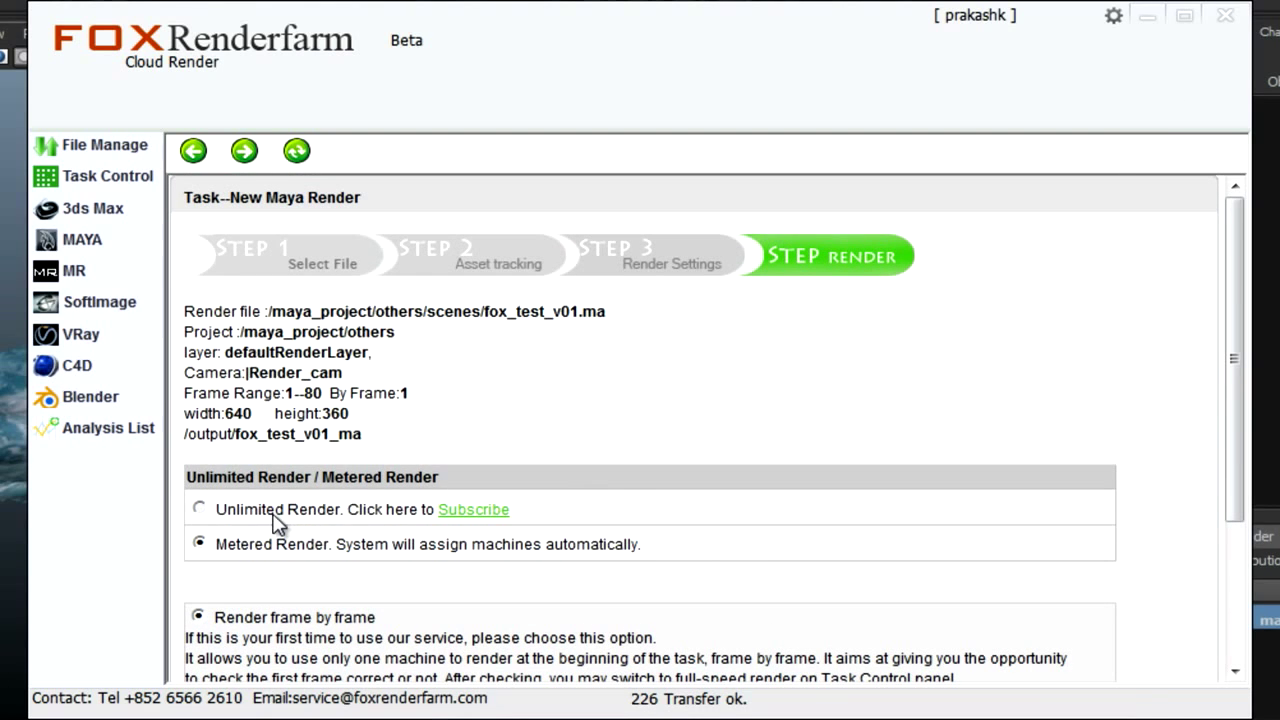
mouse_move(265, 565)
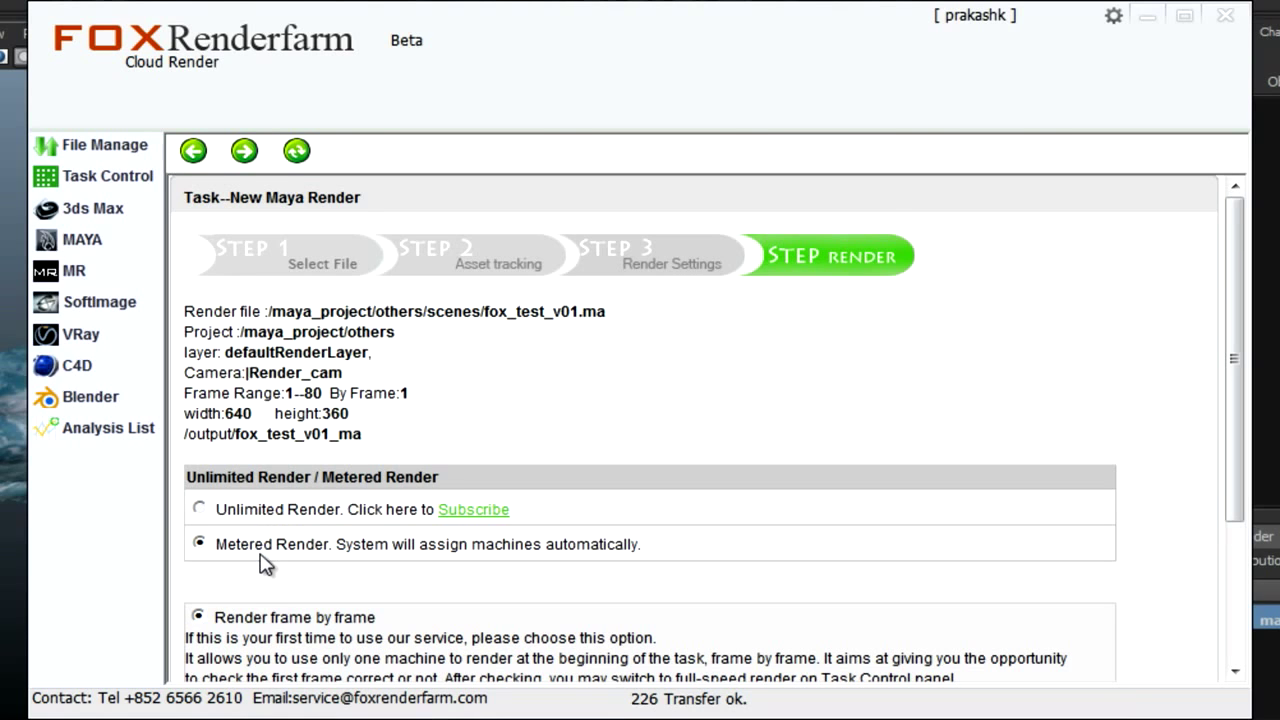
Choose Full-Speed Render instead of frame-by-frame and submit the fox_test_v01.ma task.
scroll("down", 3)
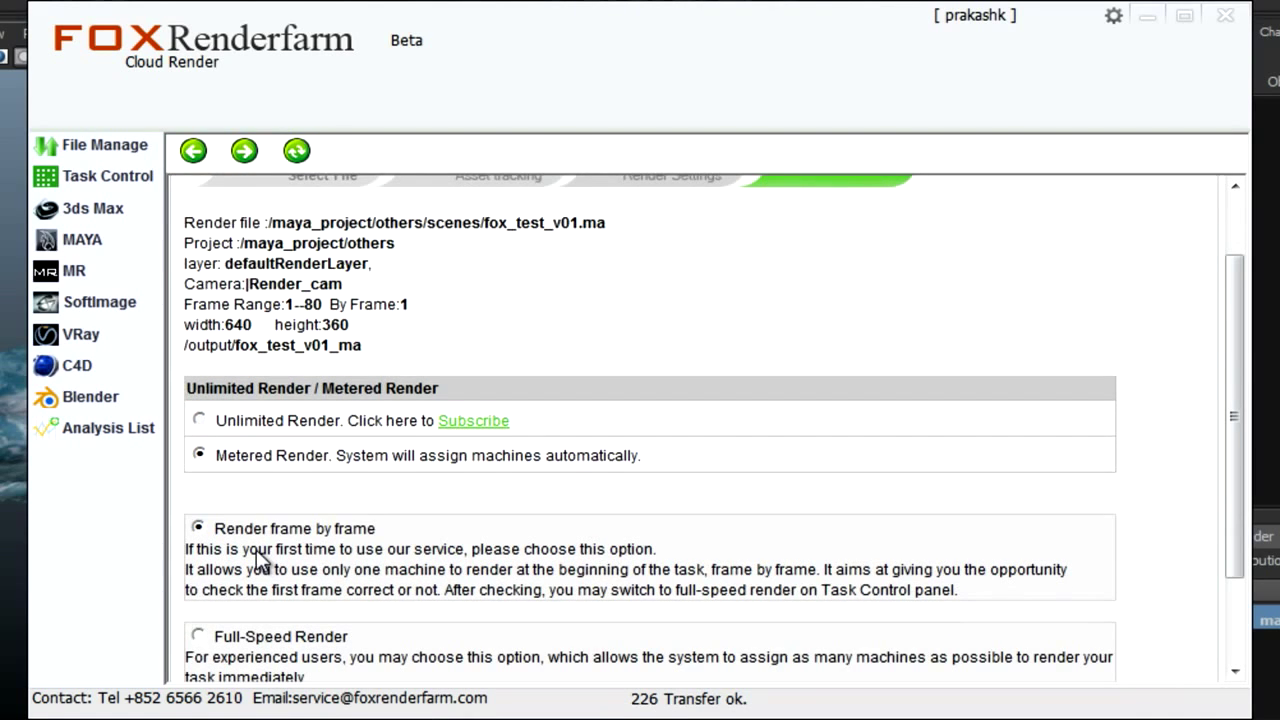
mouse_move(328, 485)
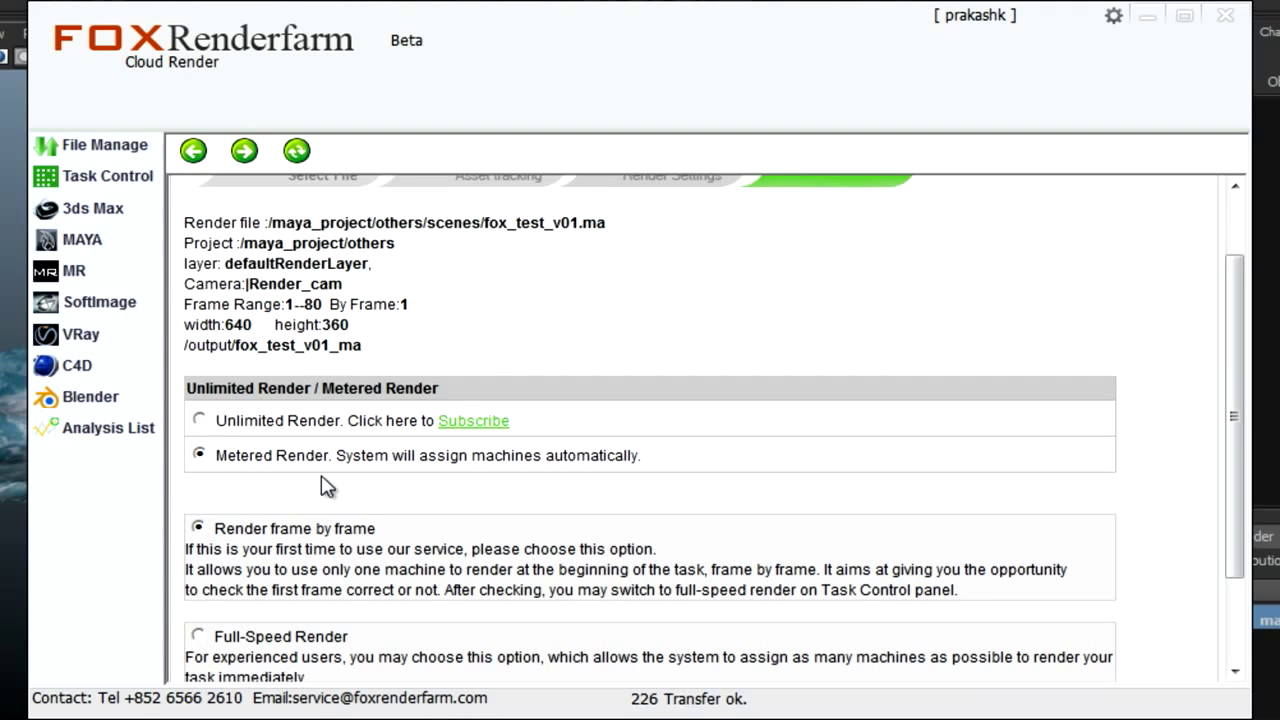
mouse_move(344, 518)
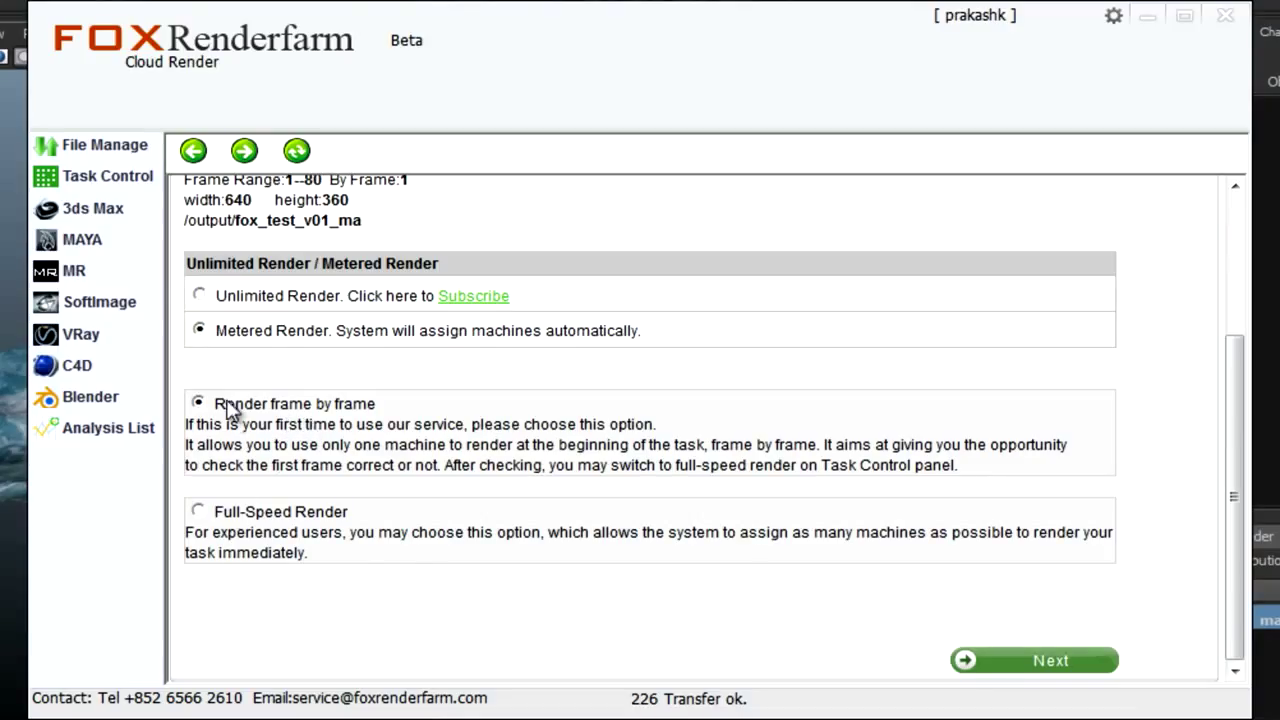
left_click(198, 511)
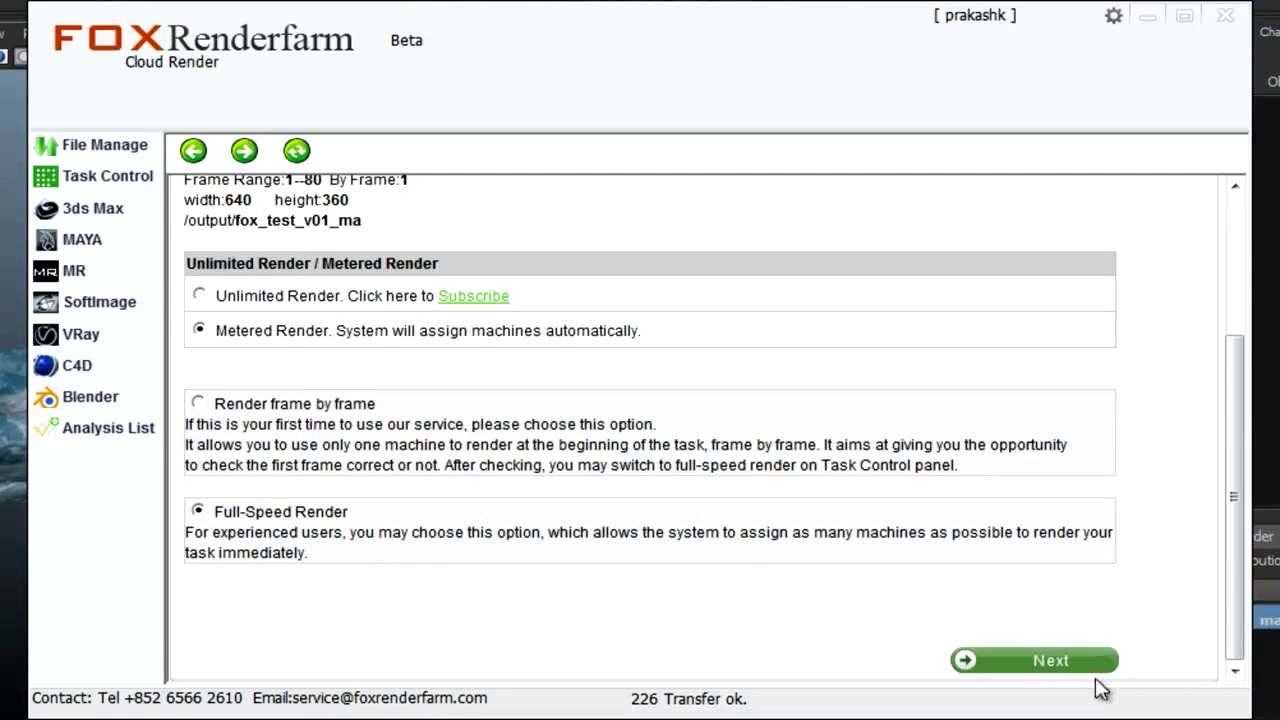
left_click(1033, 660)
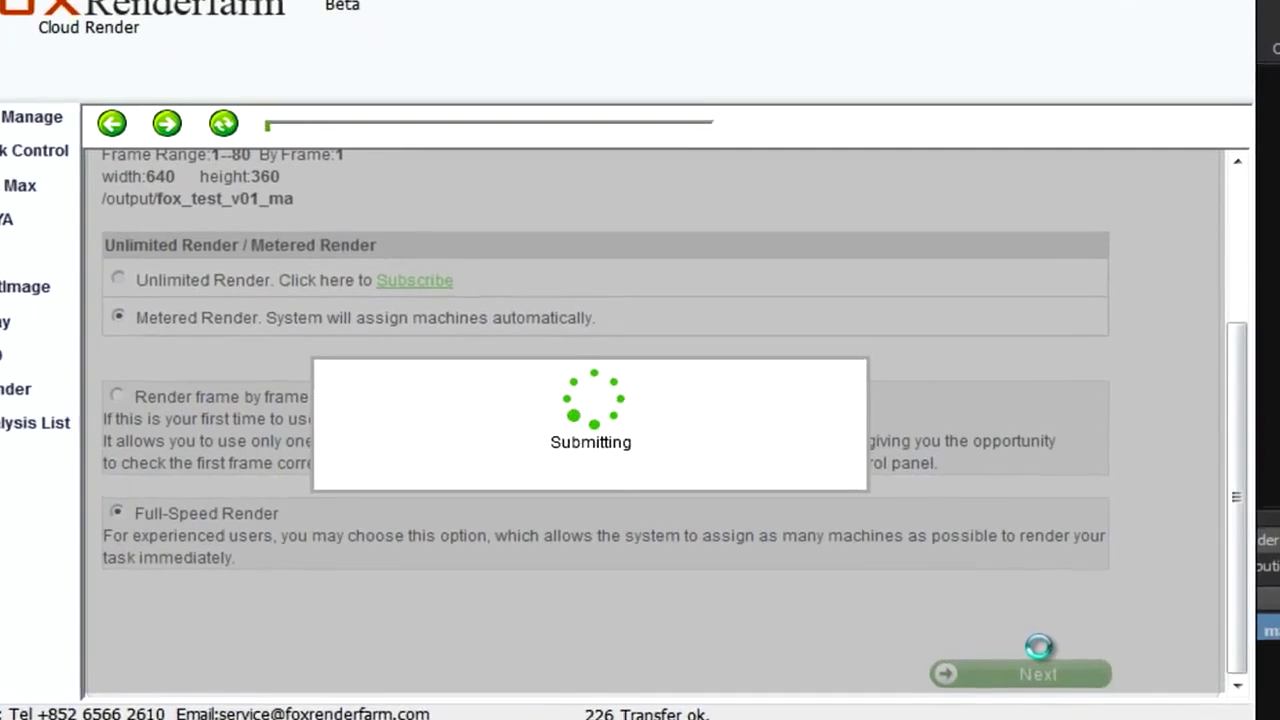
Dismiss the auto-download notice so task 194643 appears under Running Tasks.
left_click(1037, 673)
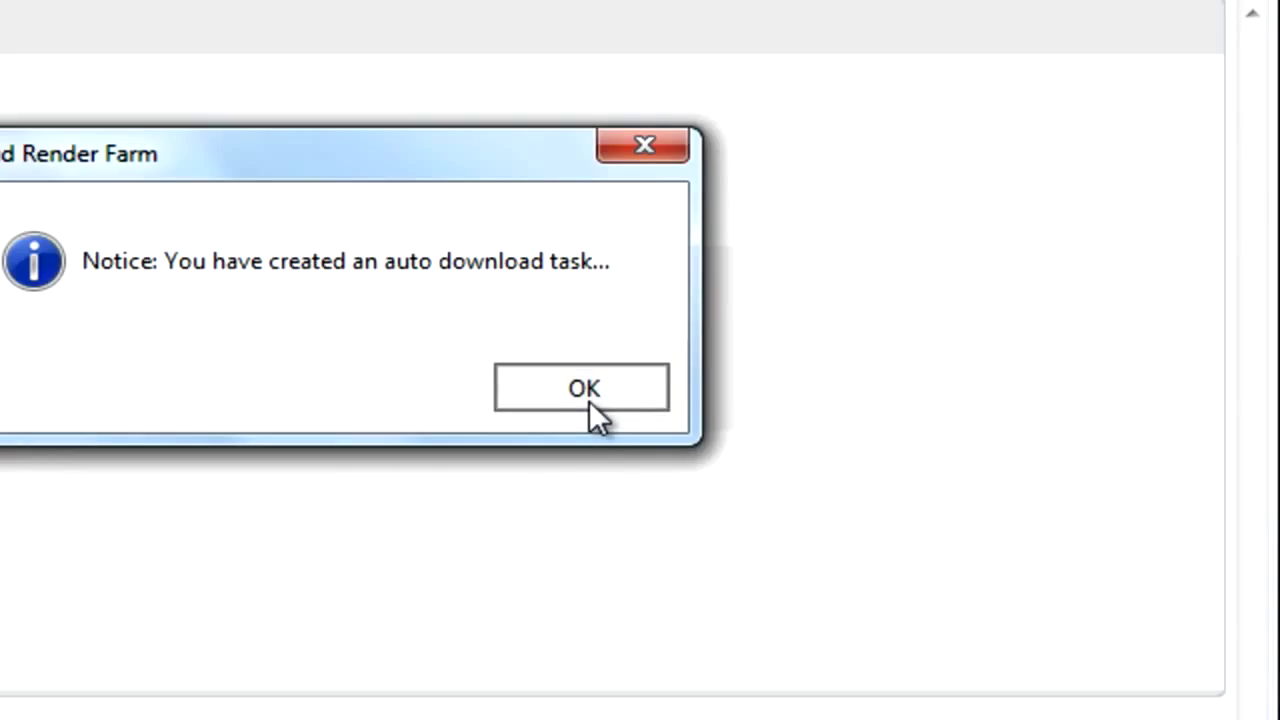
left_click(582, 388)
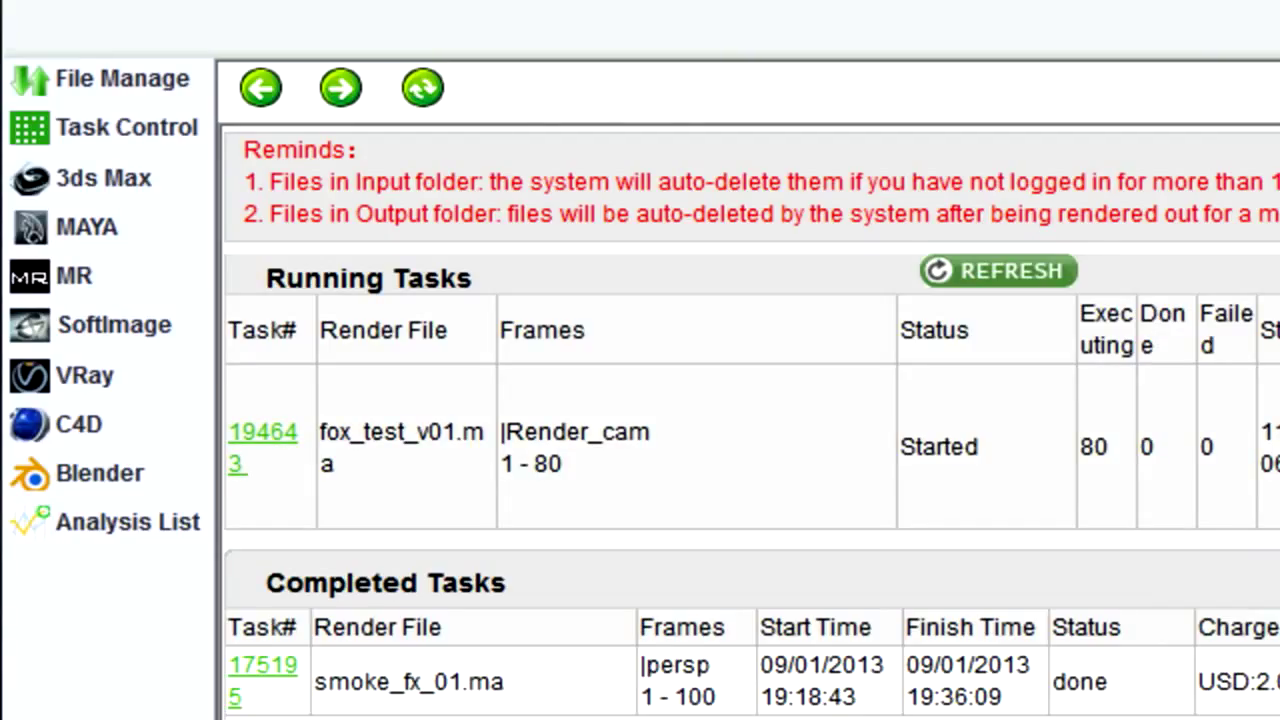
mouse_move(1270, 545)
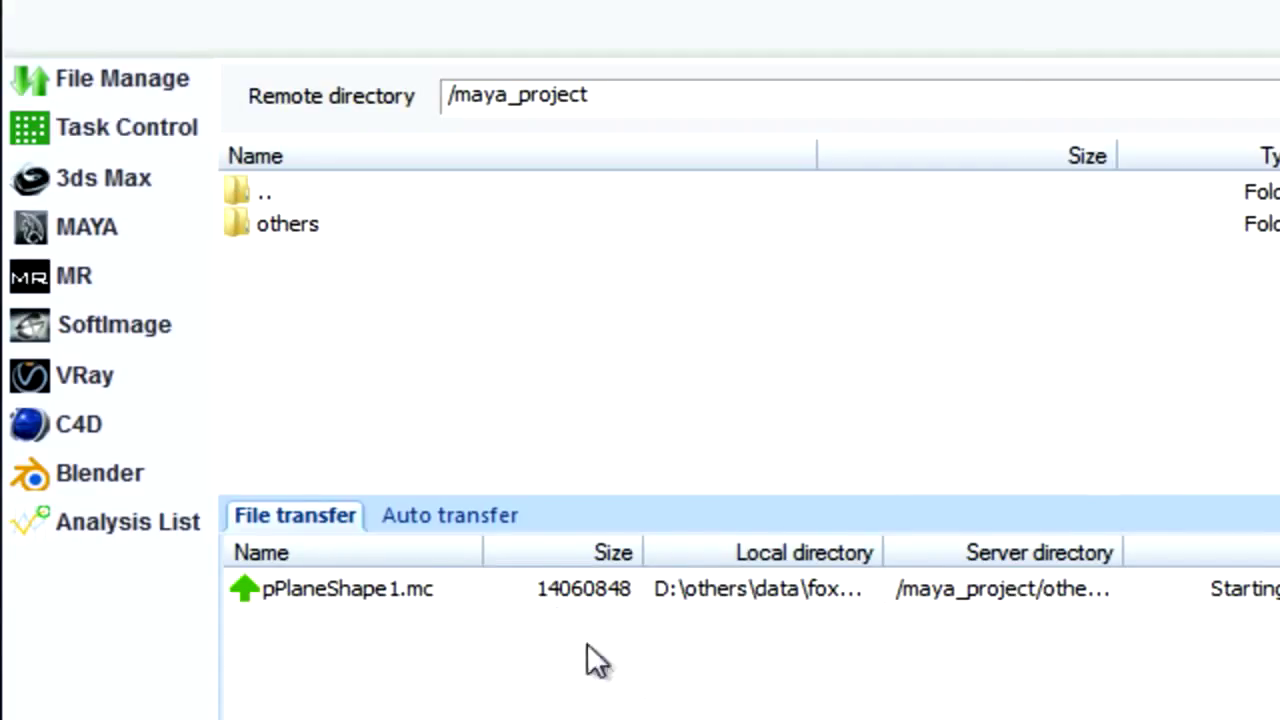
View download task 194643_fox_test in Auto transfer, saving to D:\Fox_Render_farm\images.
left_click(449, 515)
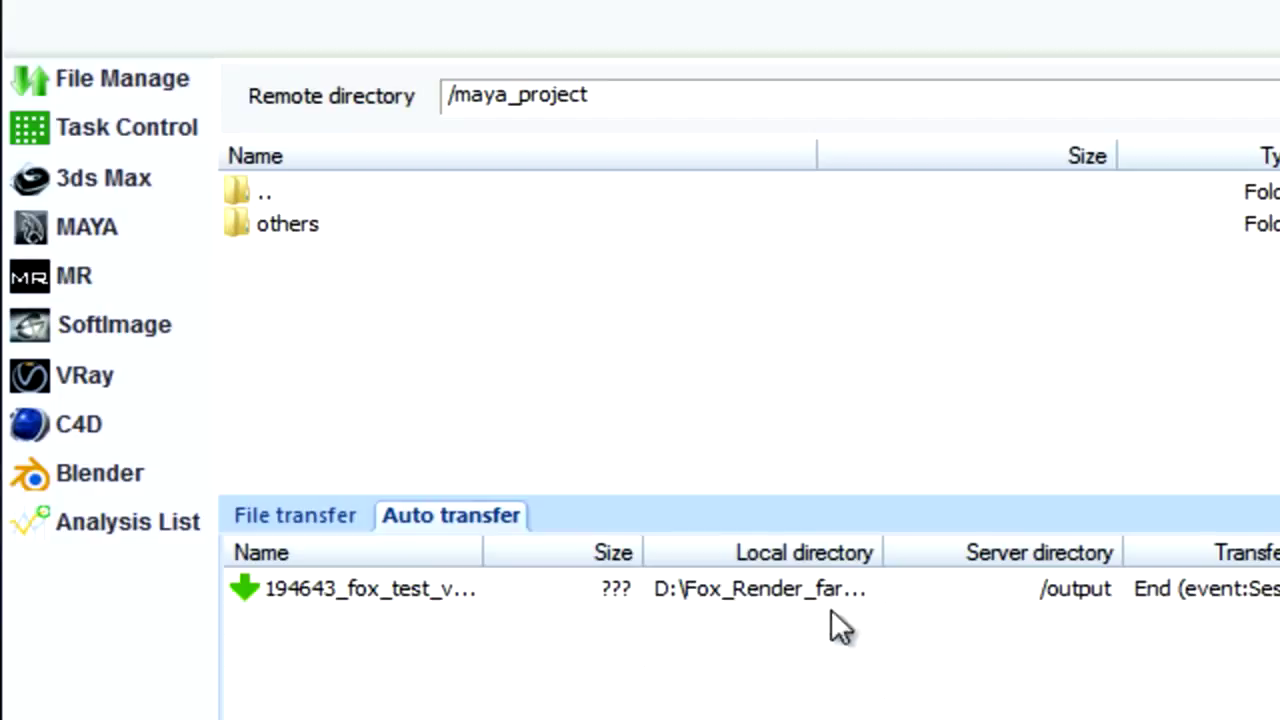
left_click(370, 588)
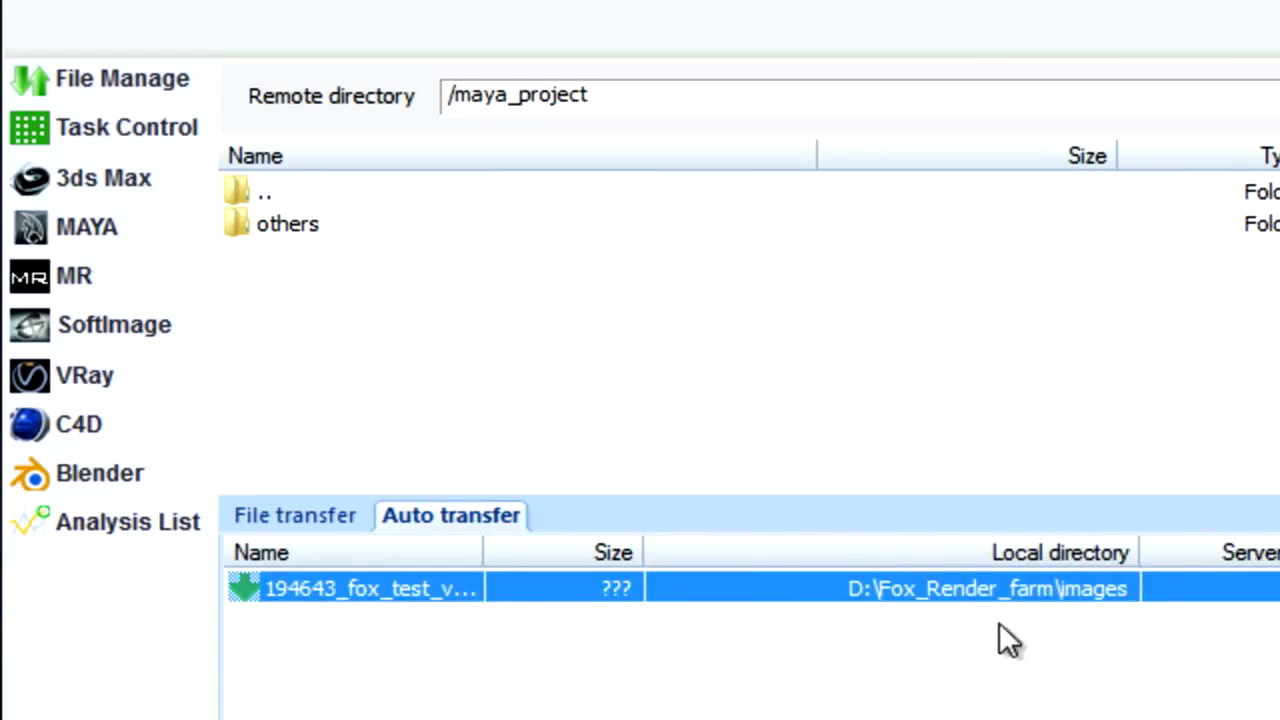
mouse_move(1140, 610)
type("www.foxrenderfarm")
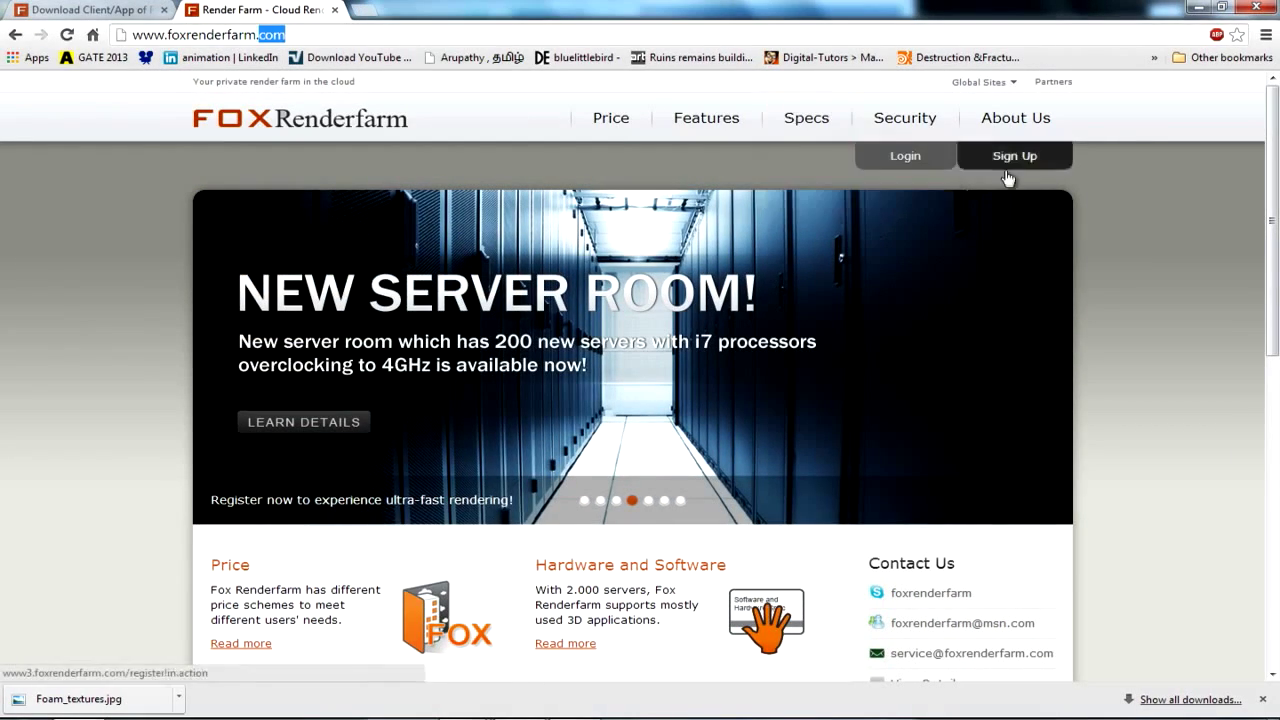
Log into the foxrenderfarm.com account and open the Recharge Payment page.
left_click(1014, 155)
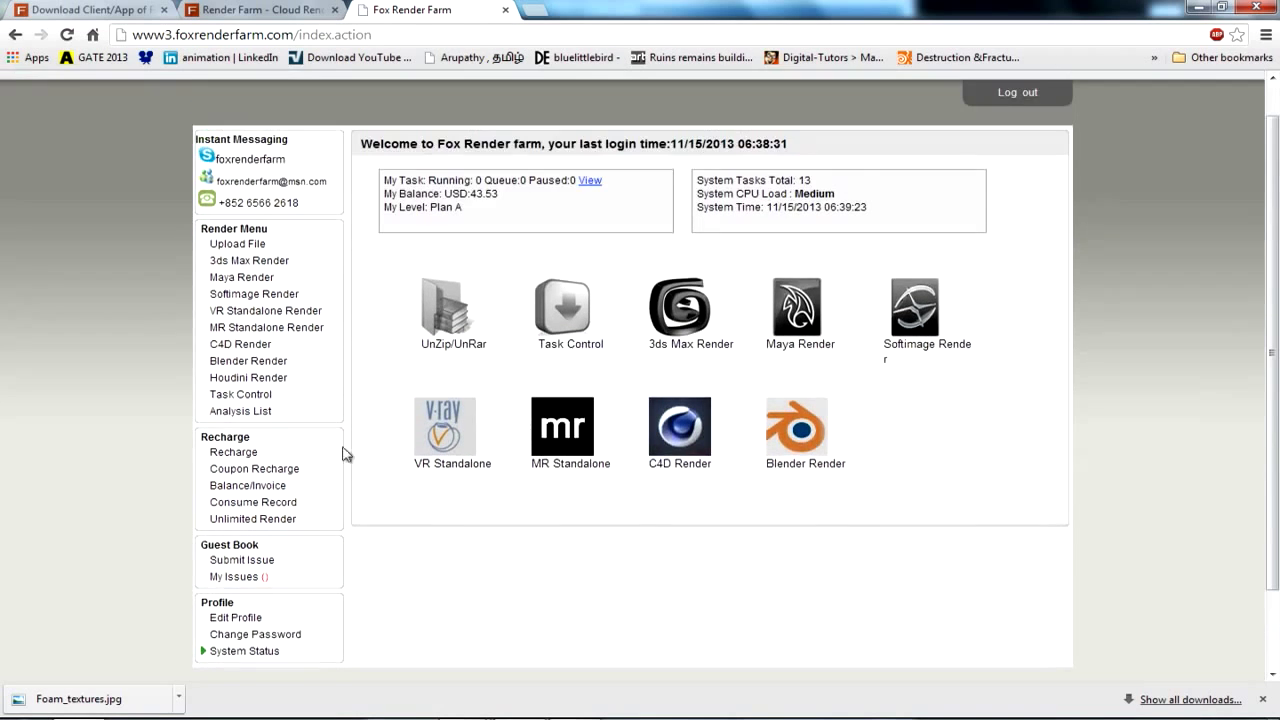
scroll("down", 3)
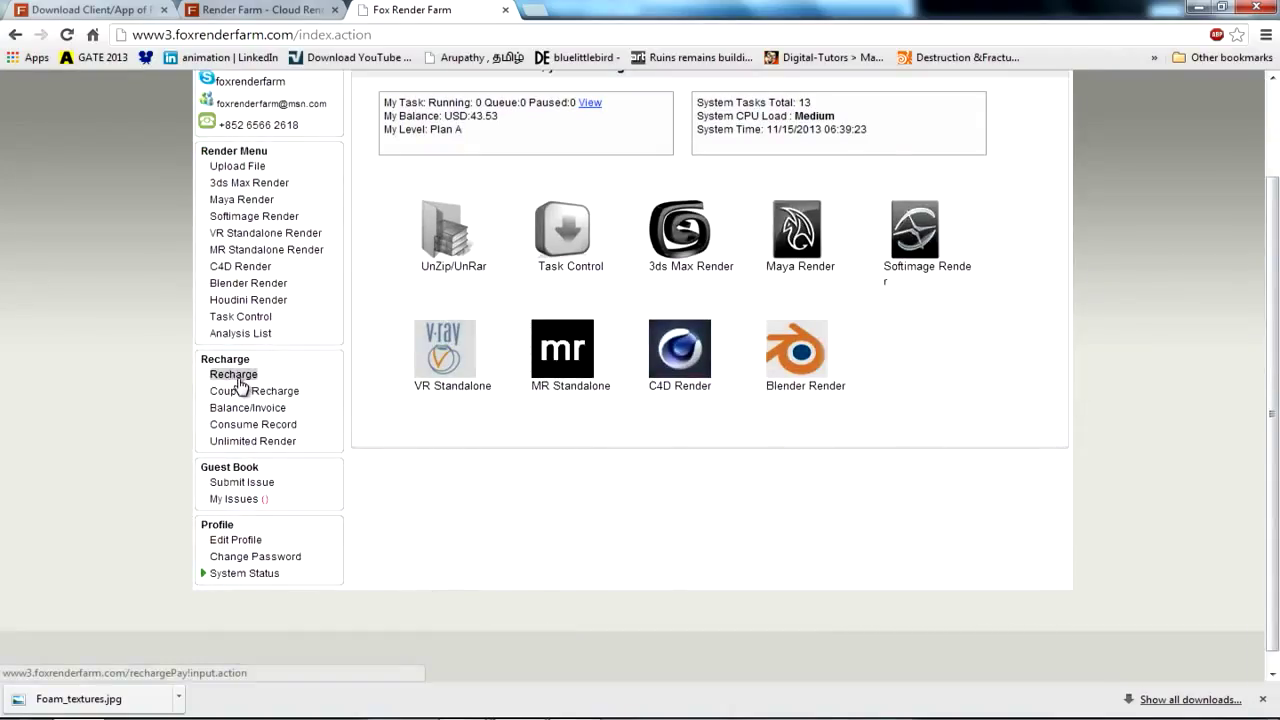
left_click(233, 374)
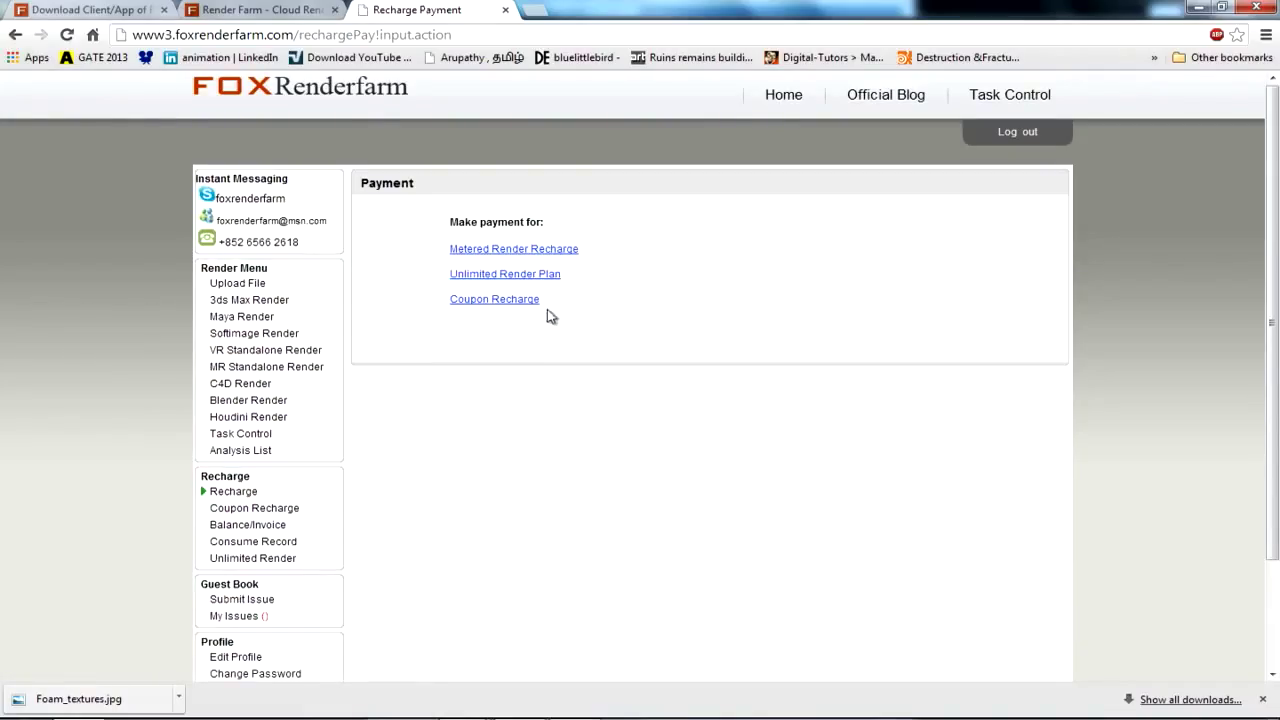
mouse_move(622, 413)
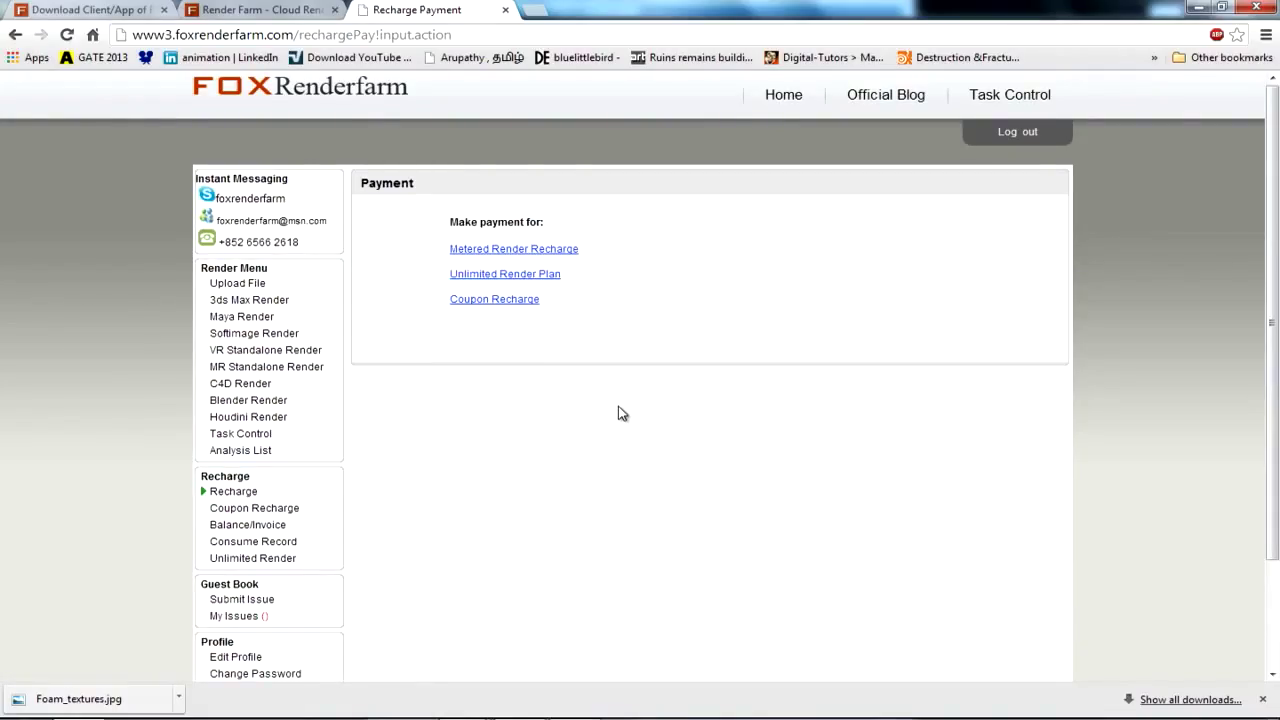